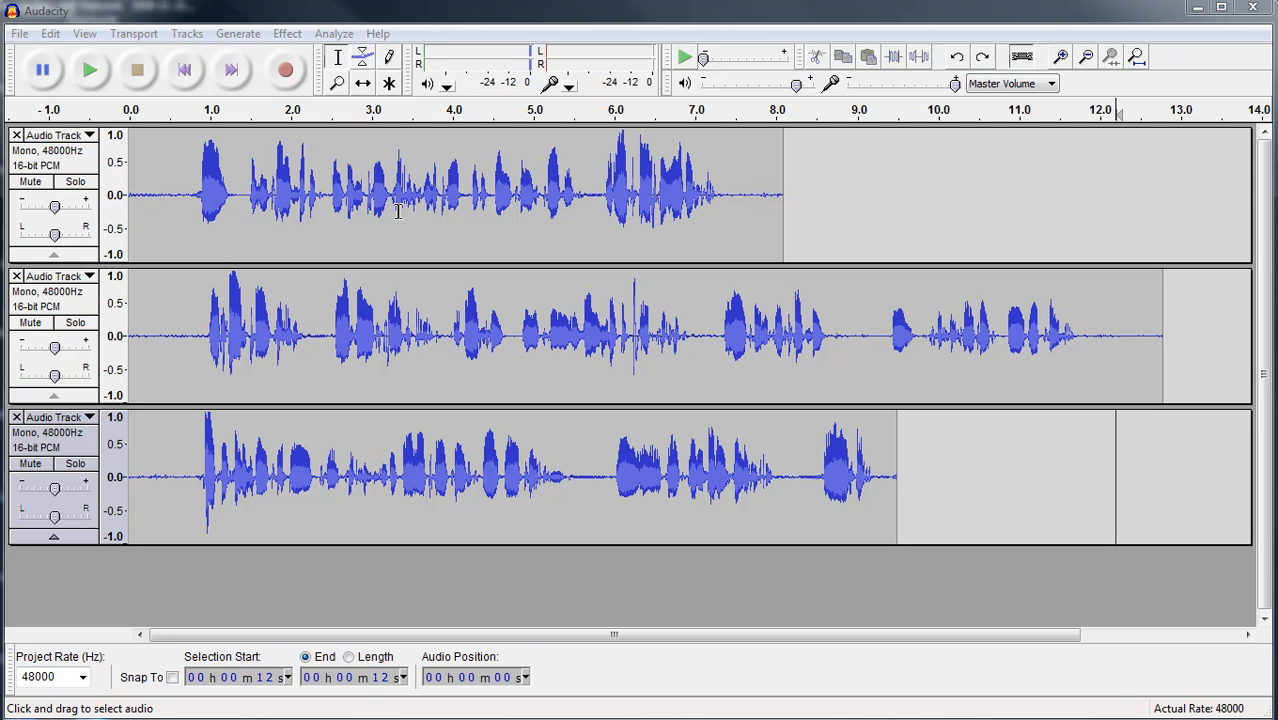
mouse_move(124, 290)
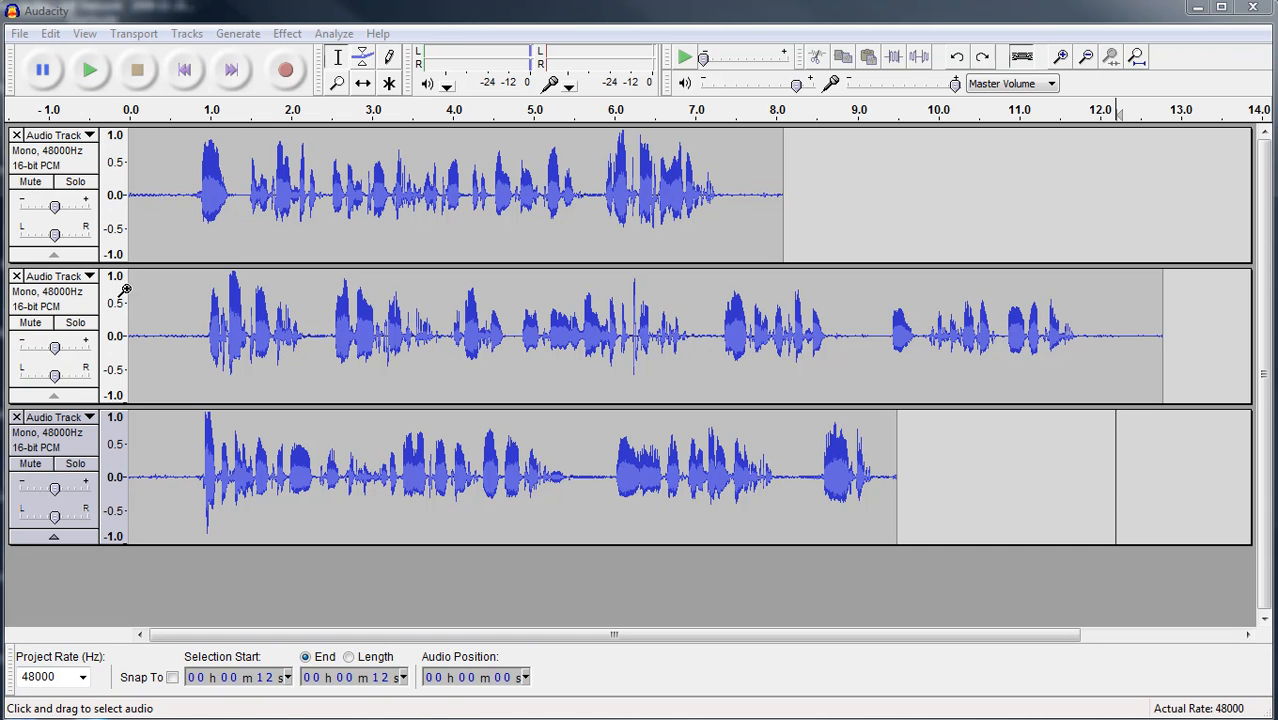
mouse_move(97, 340)
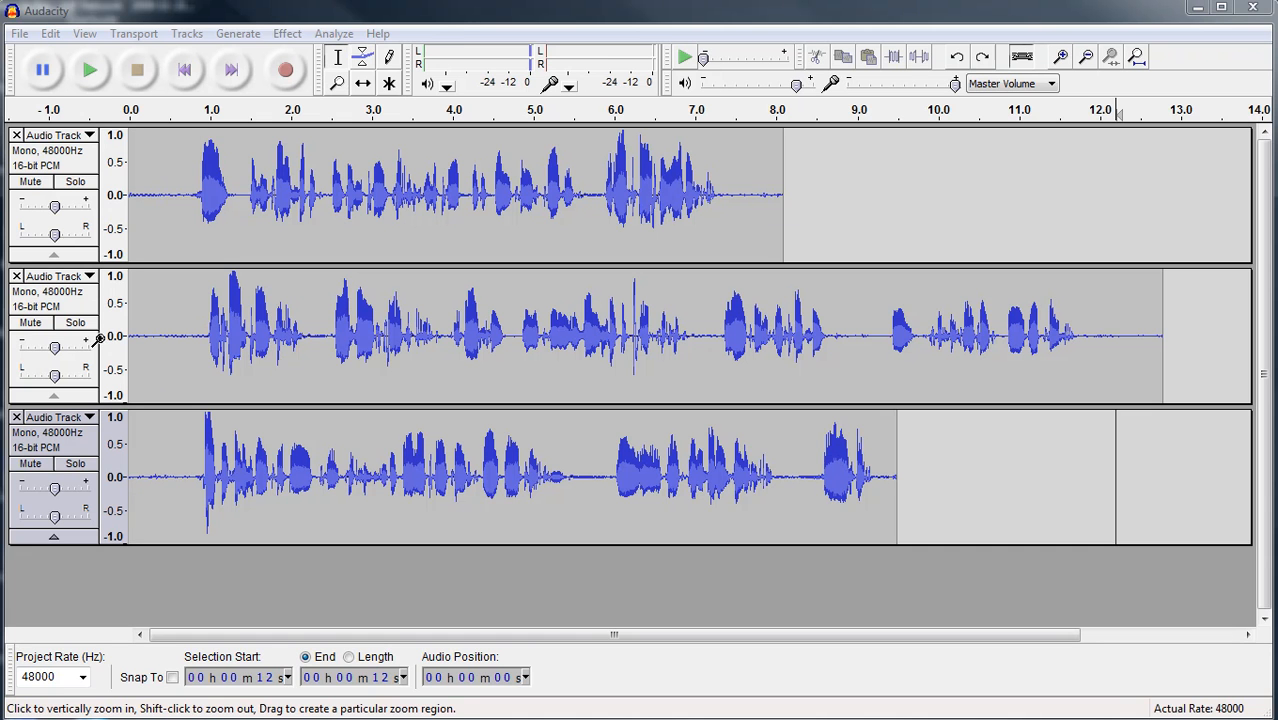
mouse_move(78, 485)
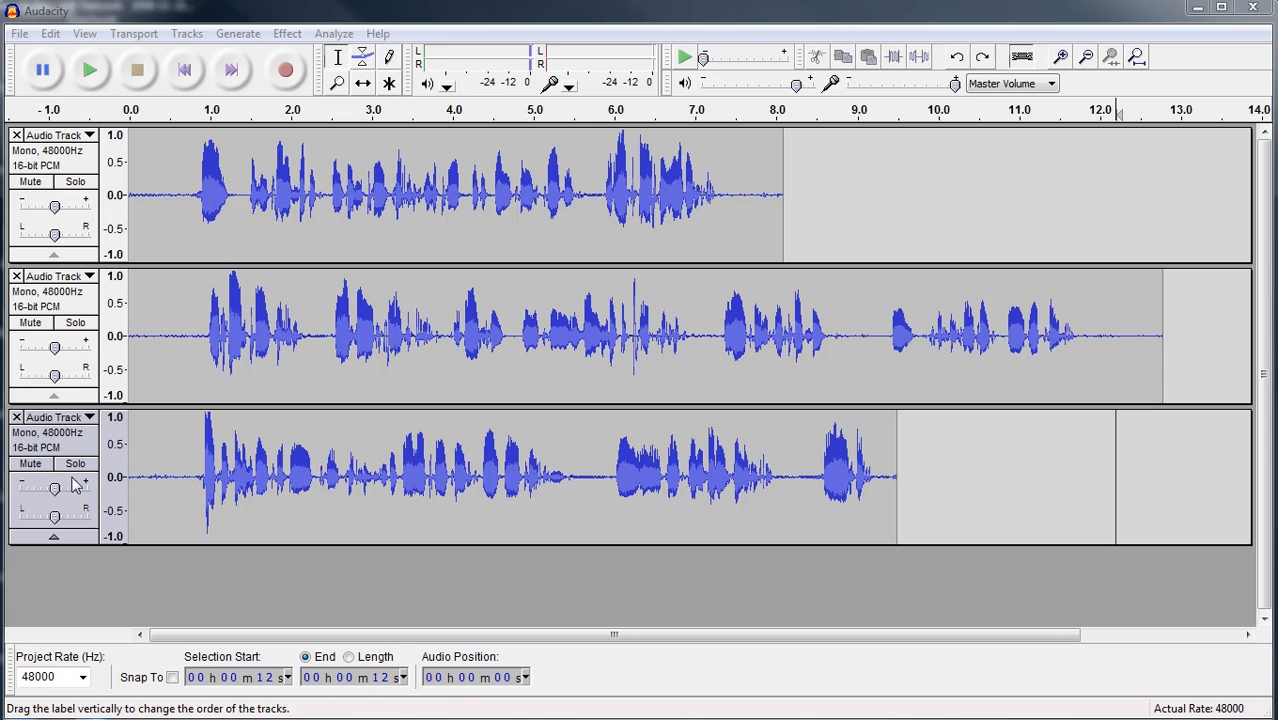
mouse_move(359, 188)
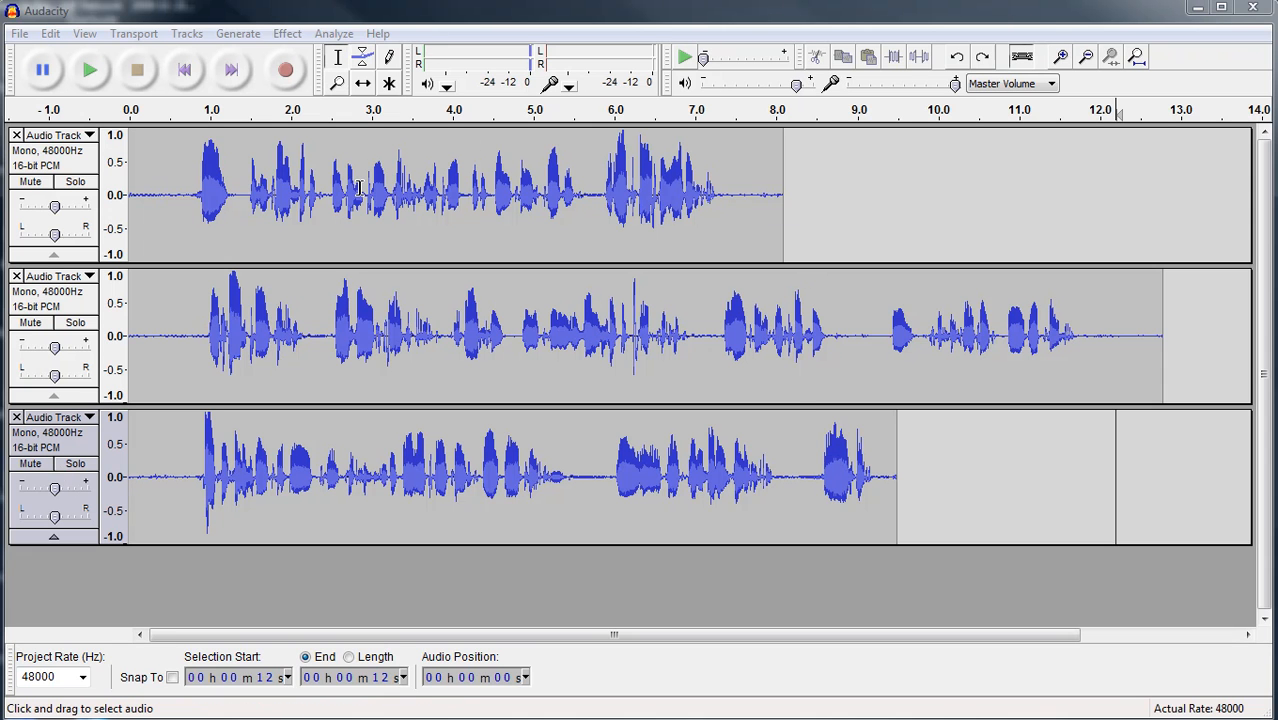
mouse_move(105, 415)
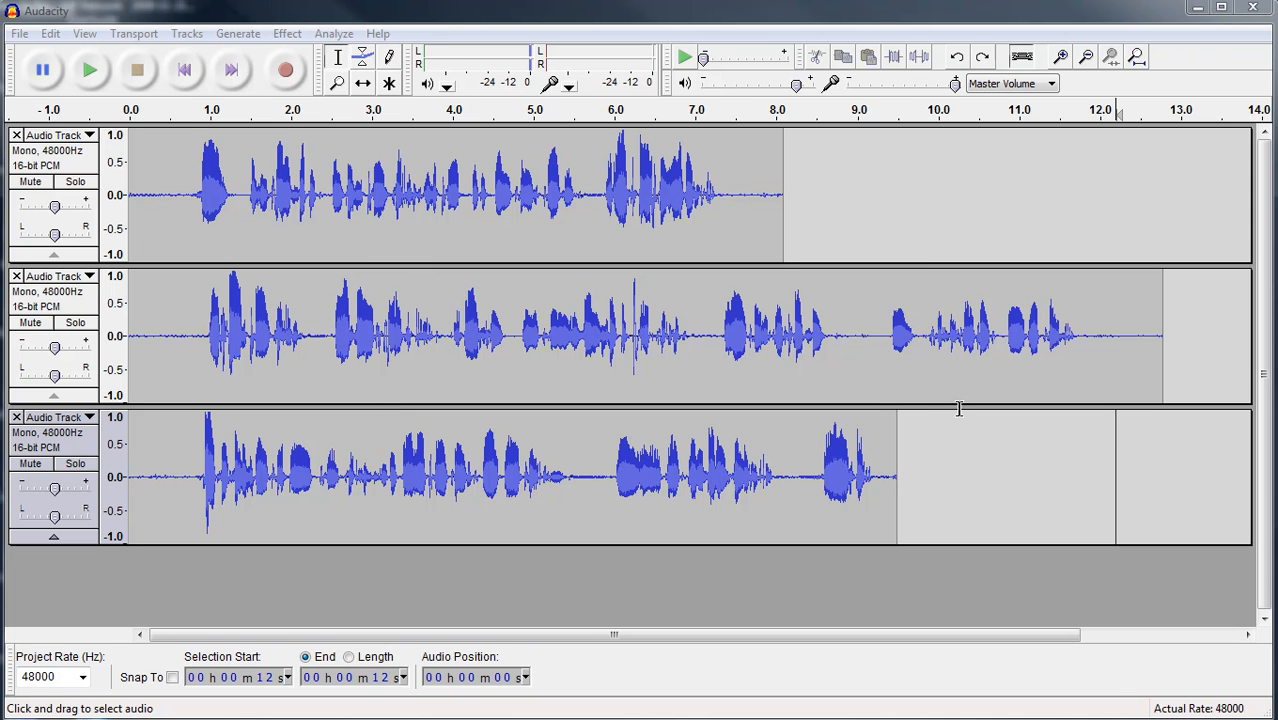
mouse_move(927, 391)
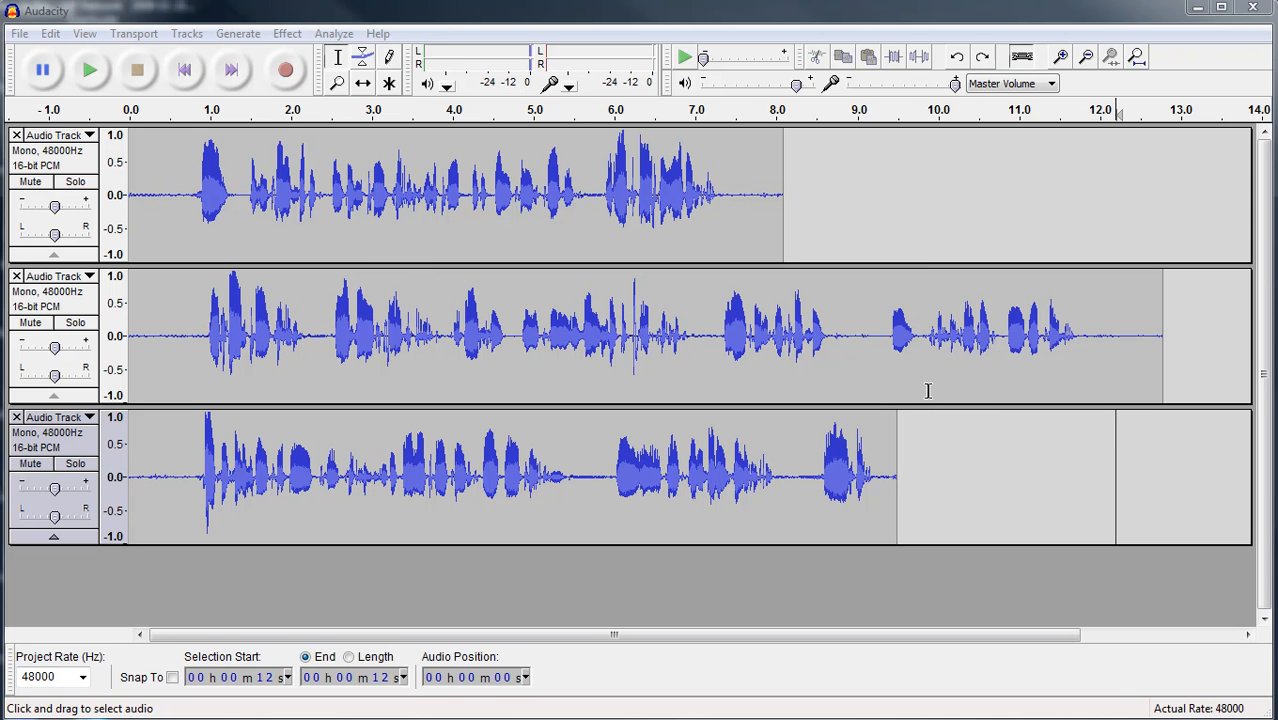
mouse_move(505, 260)
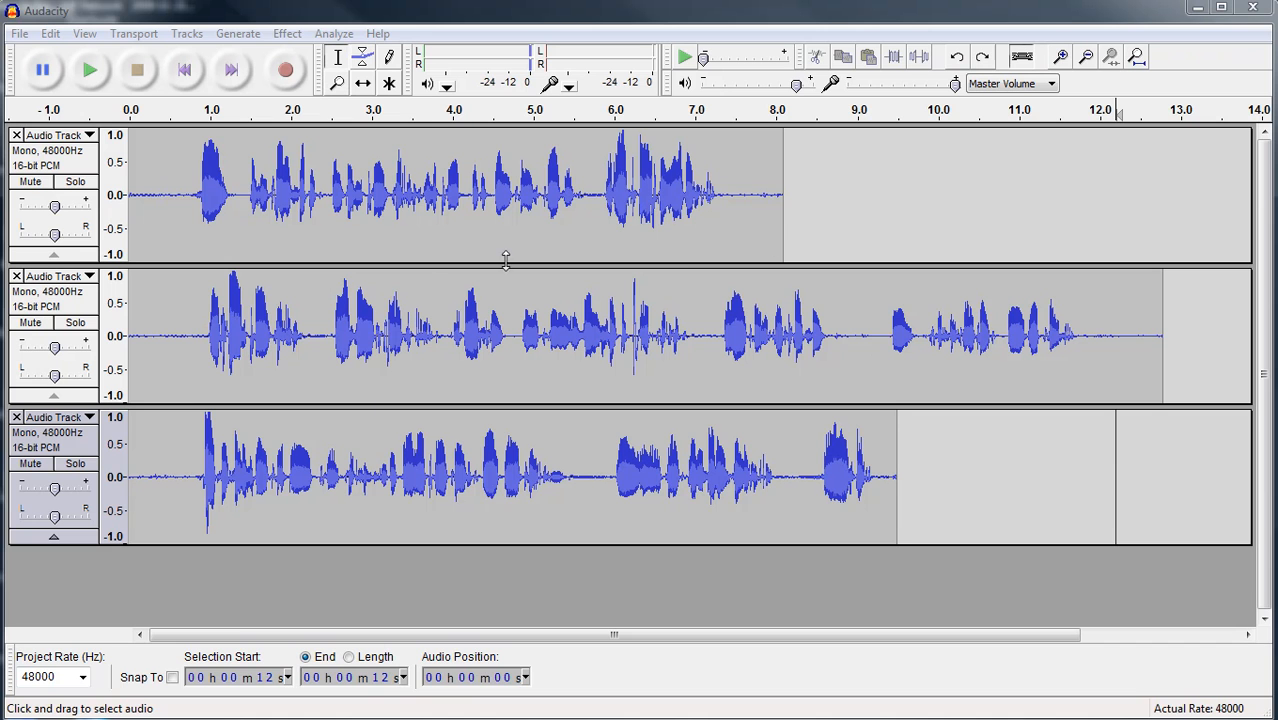
mouse_move(260, 148)
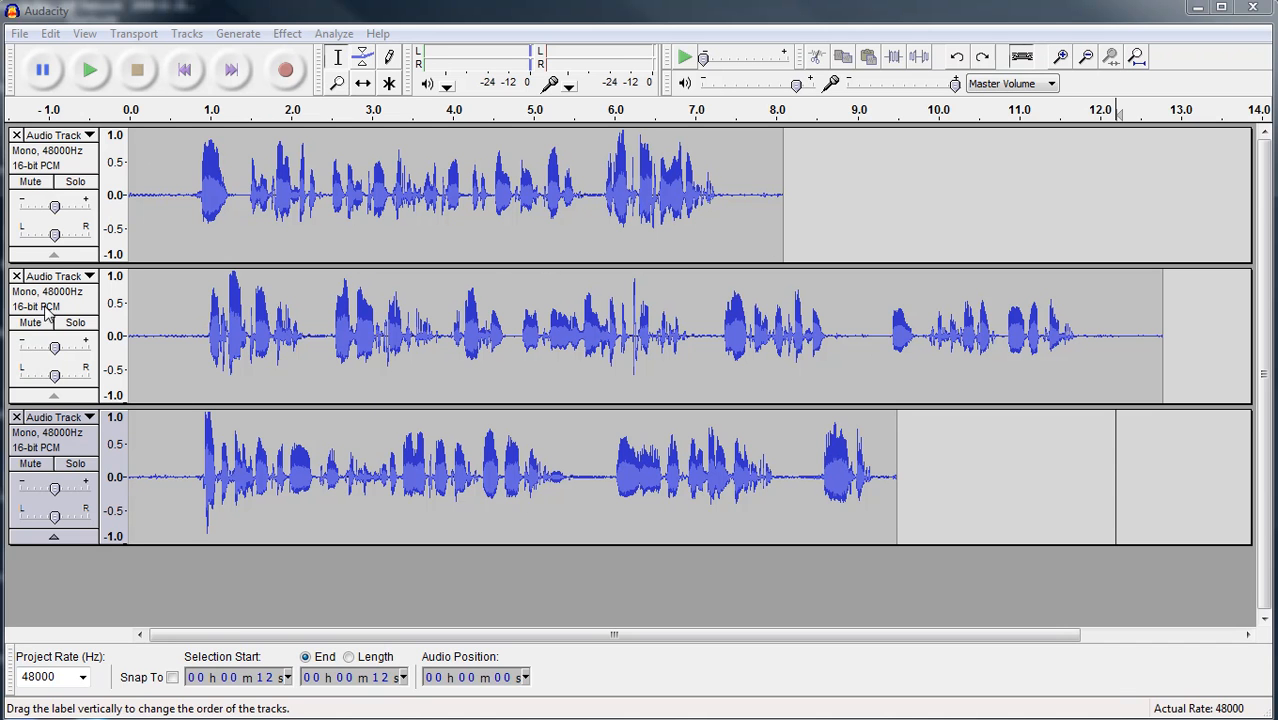
Step: Mute voice tracks two and three so only track one is heard
click(30, 322)
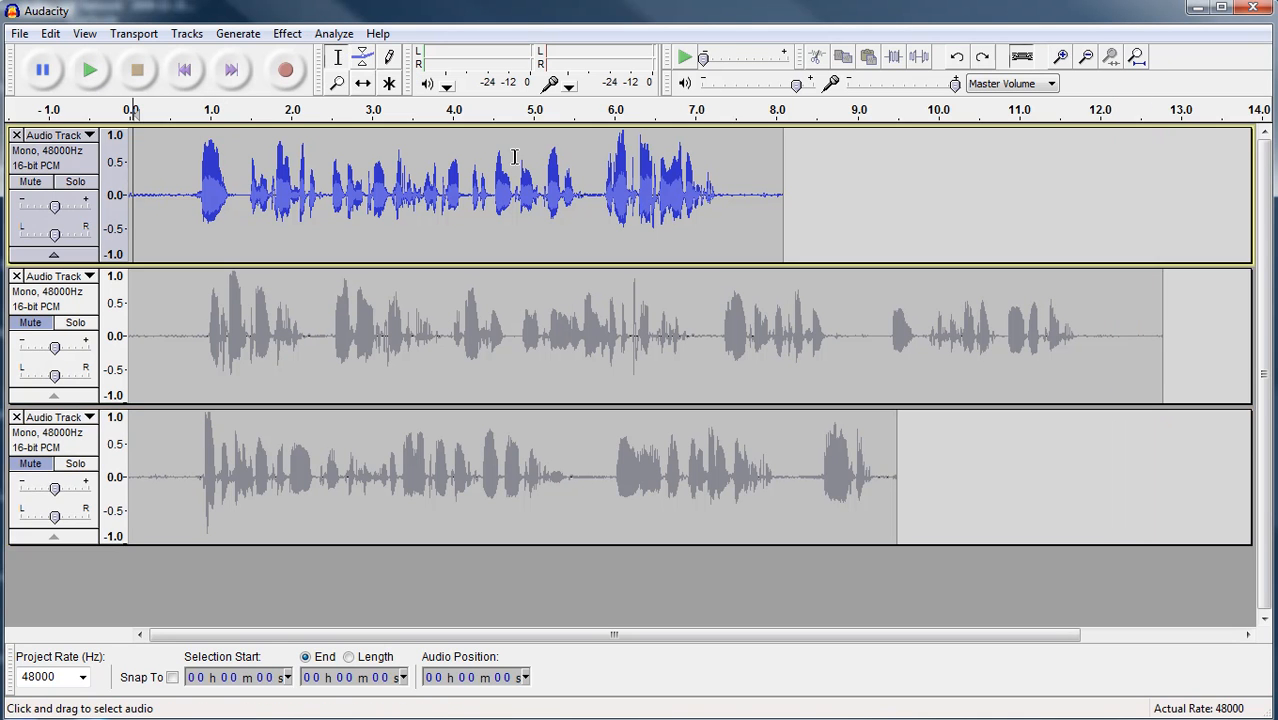
click(89, 69)
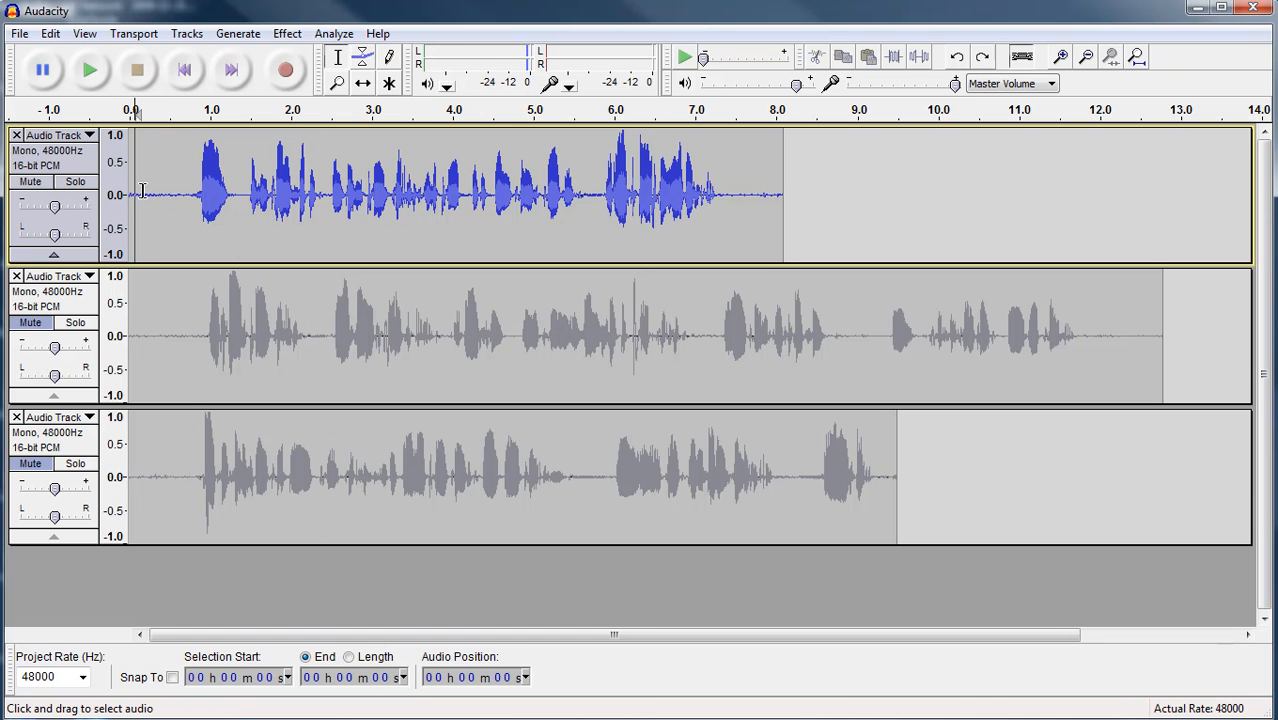
mouse_move(202, 197)
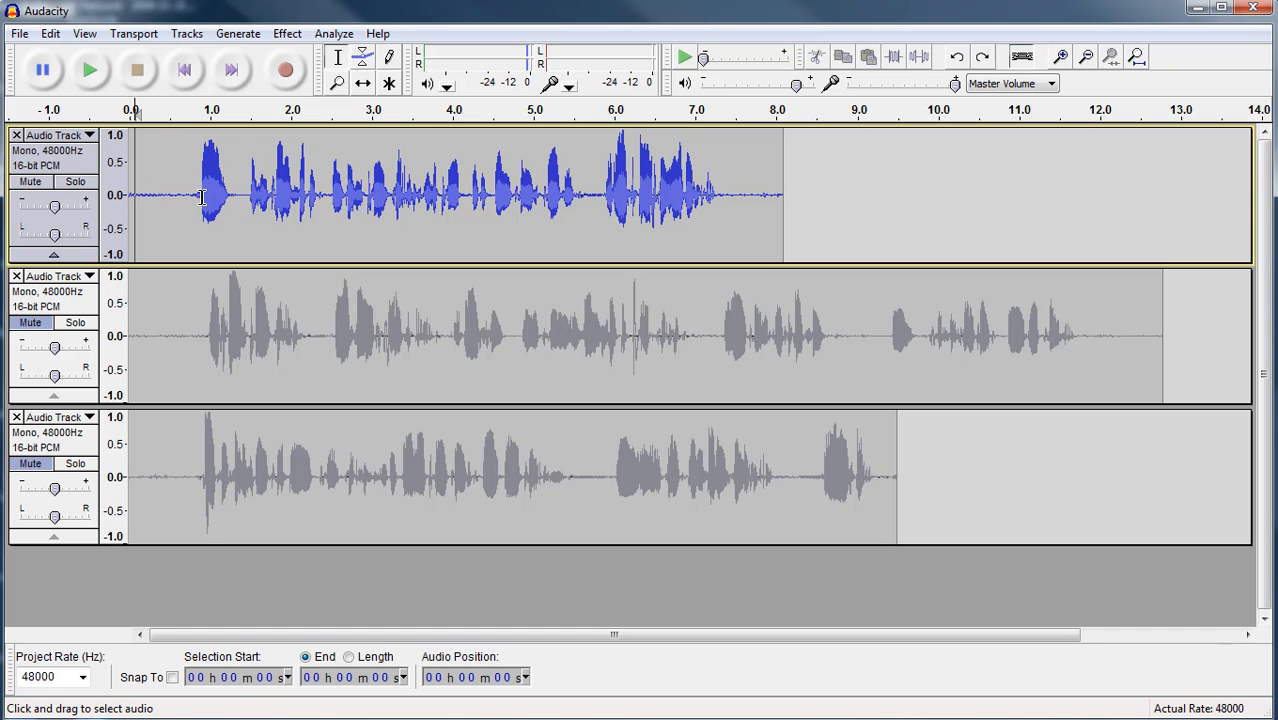
mouse_move(198, 197)
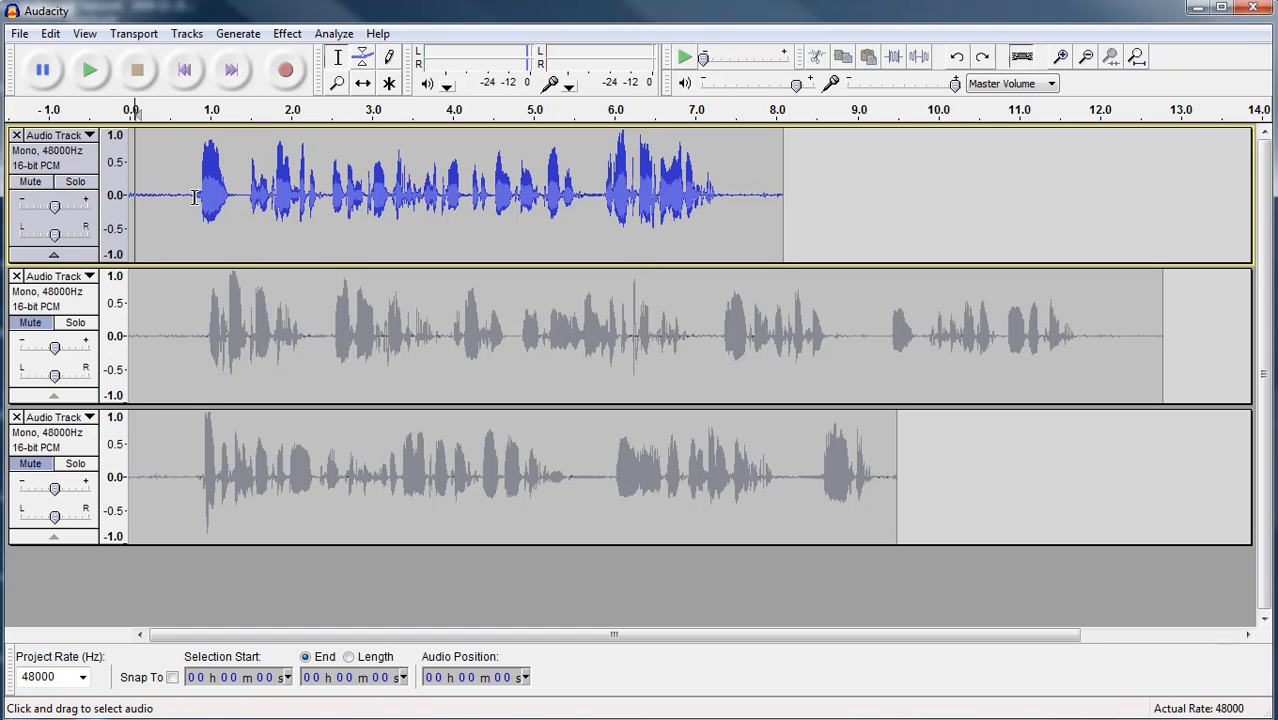
mouse_move(201, 181)
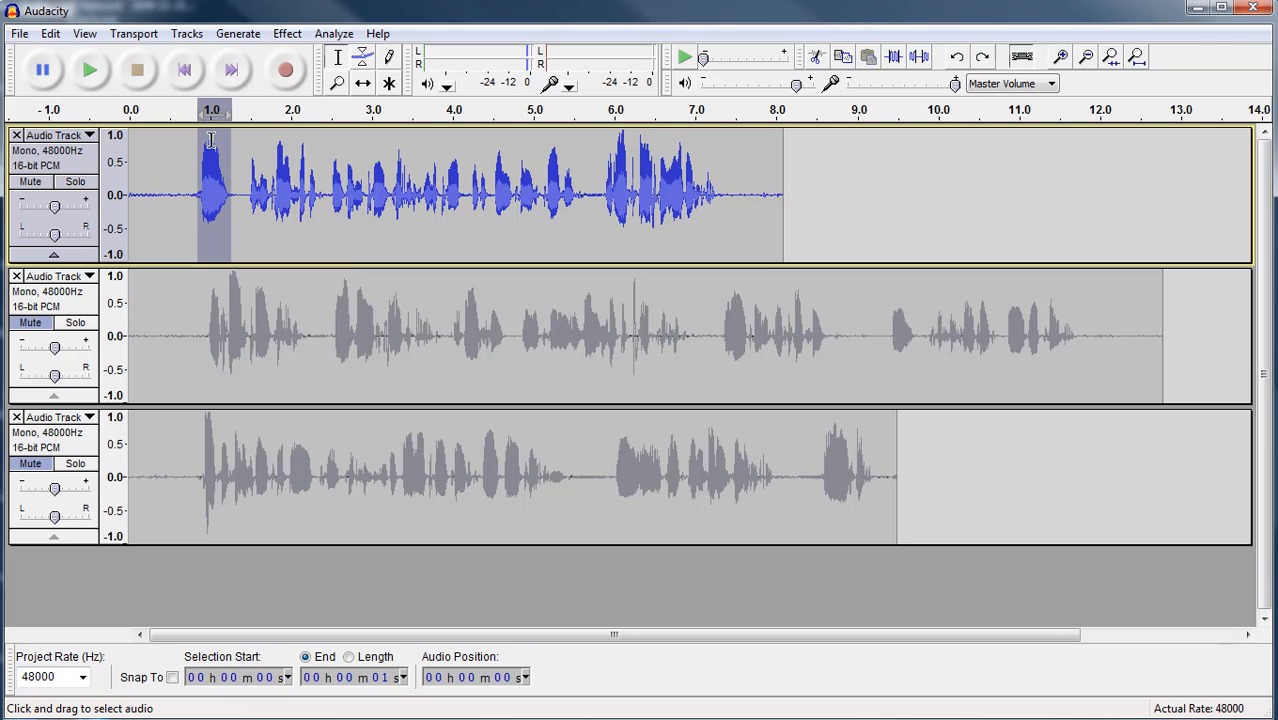
Step: Delete track one's half-second leading silence, then play and stop to verify
click(185, 195)
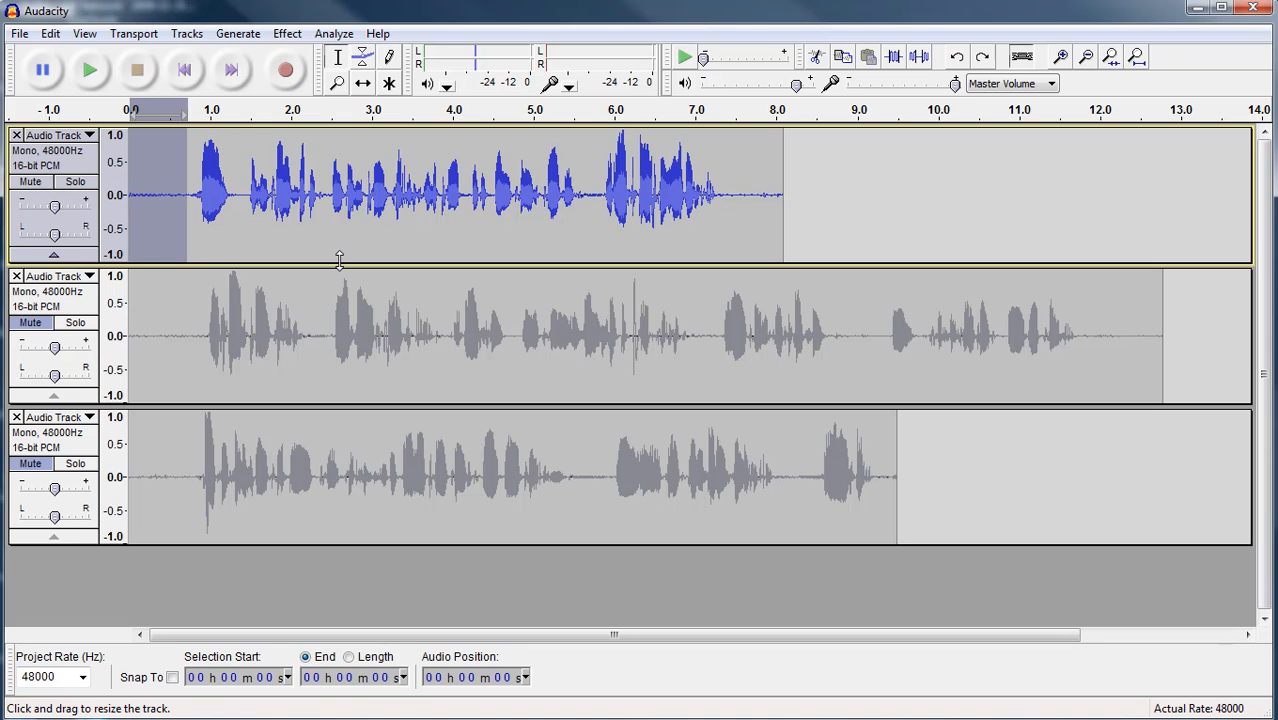
click(89, 70)
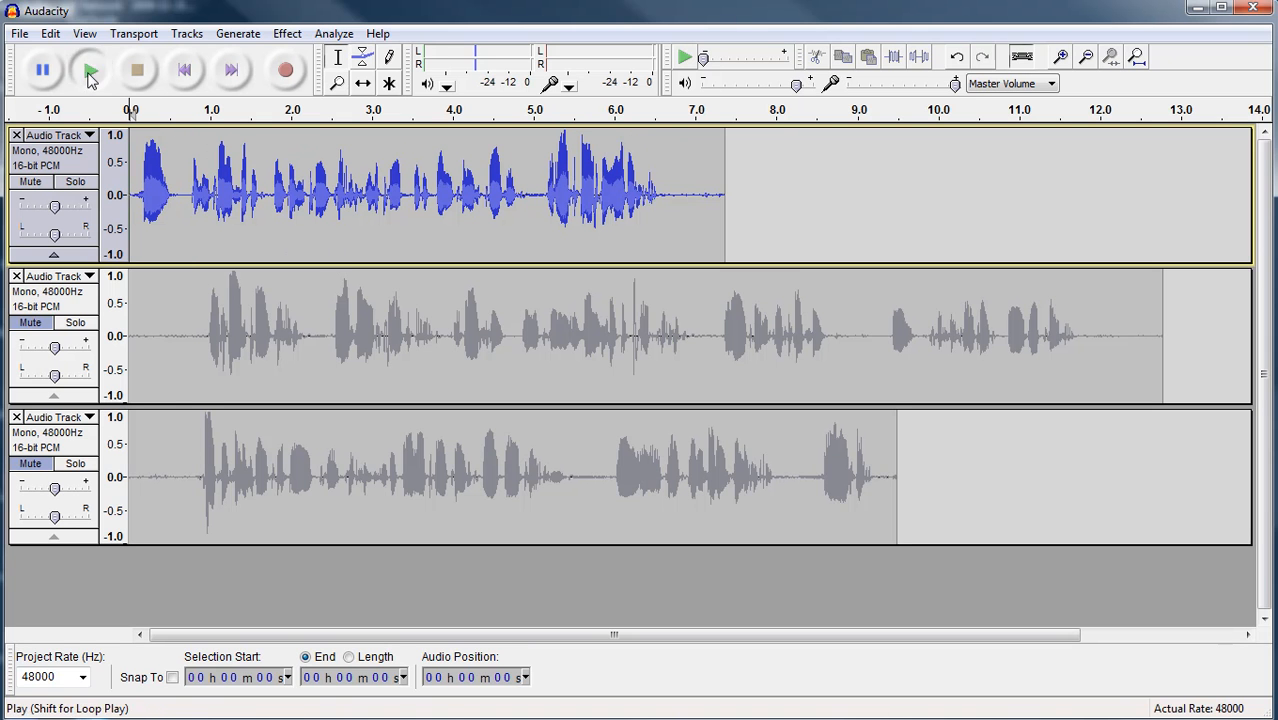
click(89, 70)
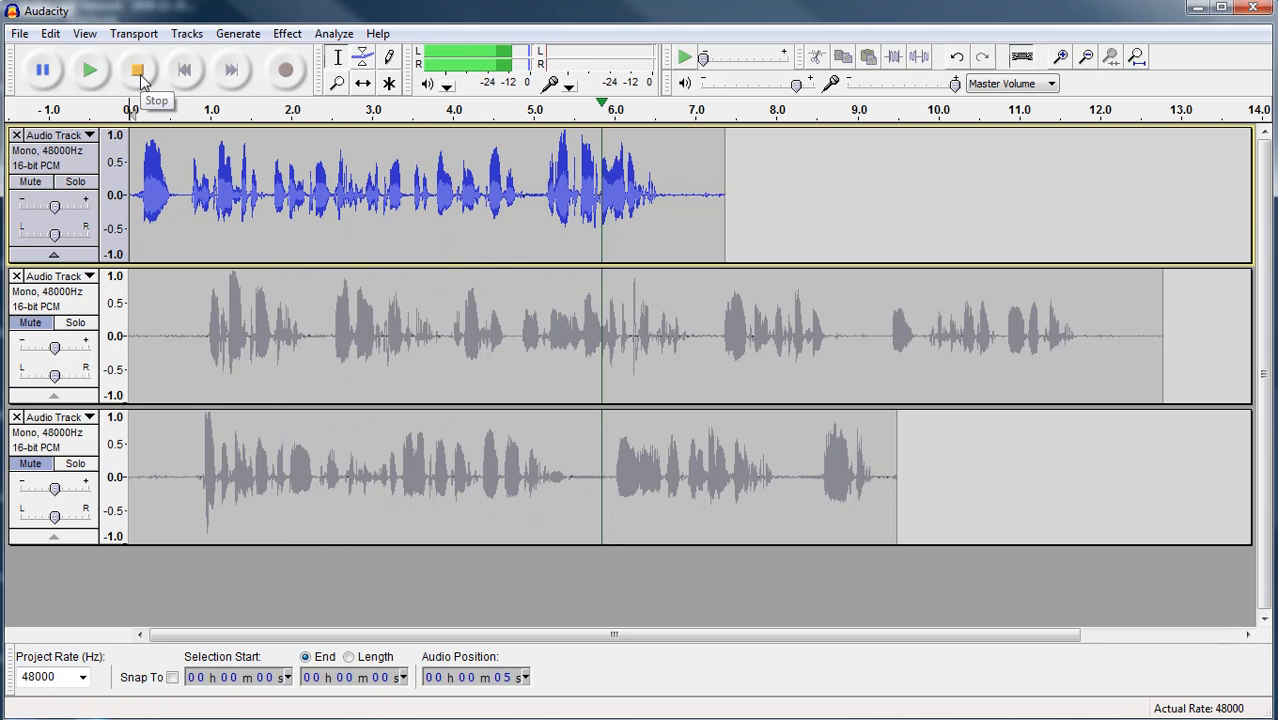
click(137, 69)
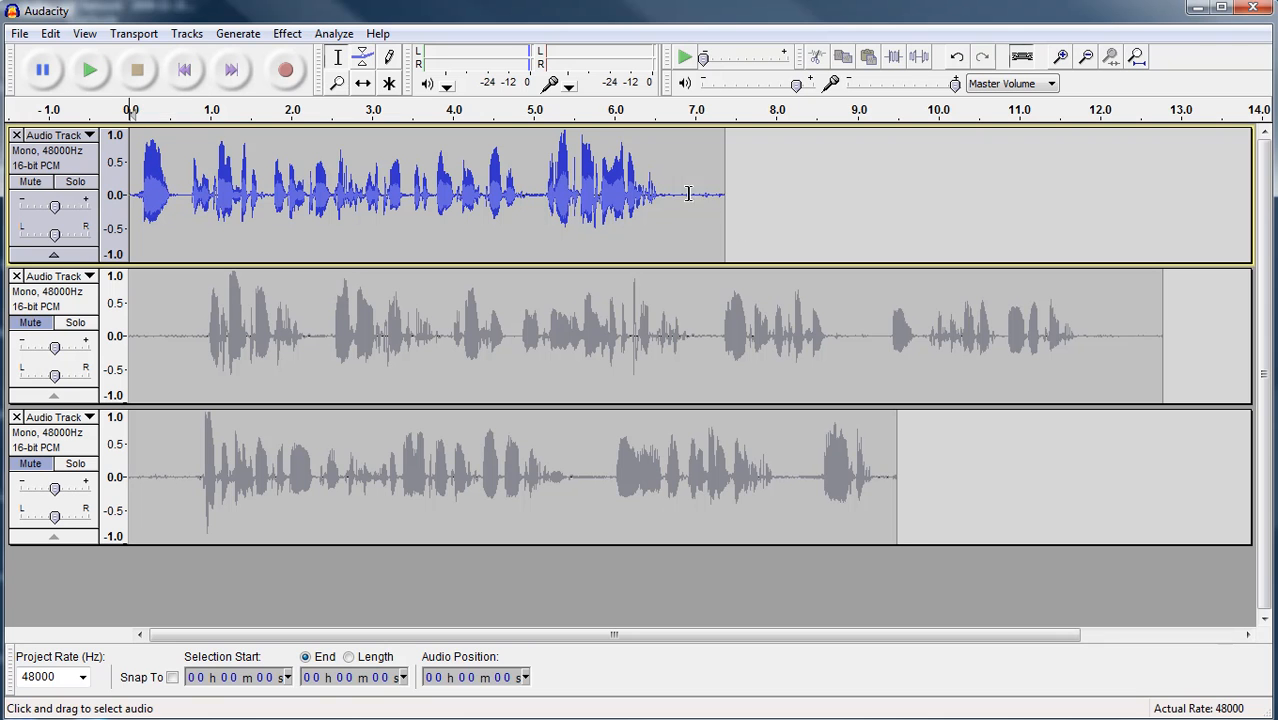
mouse_move(680, 195)
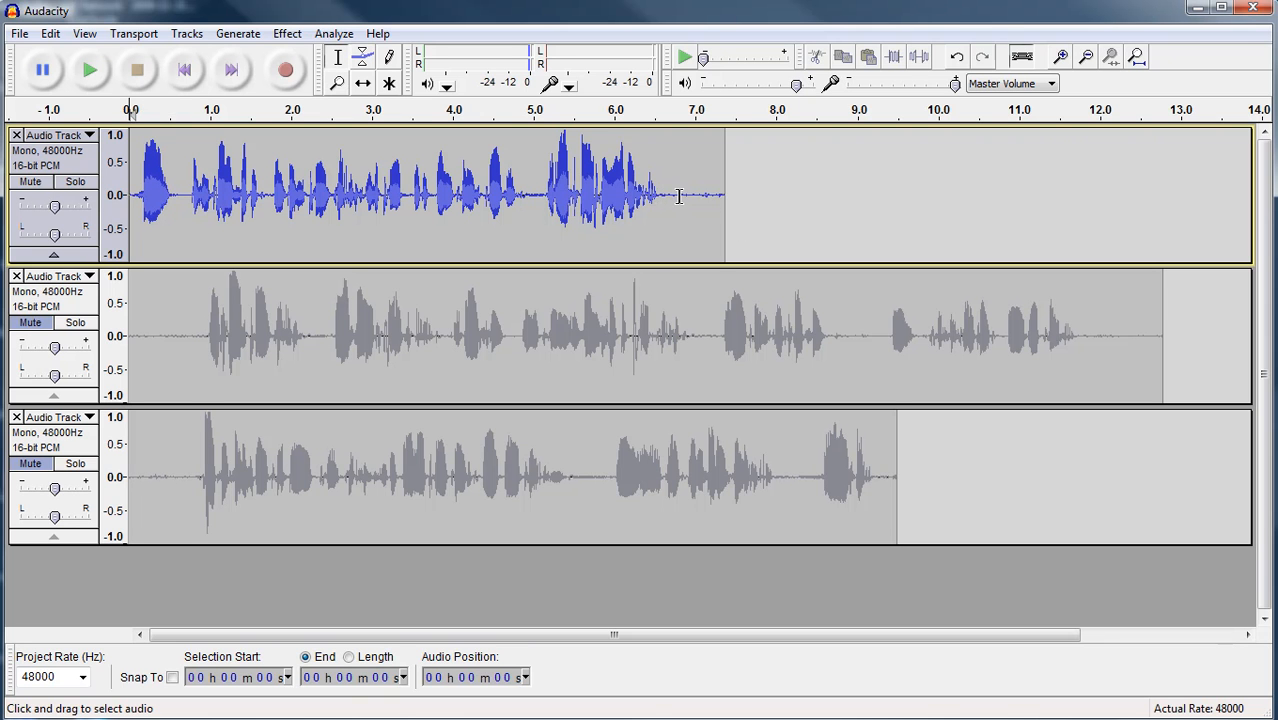
mouse_move(340, 60)
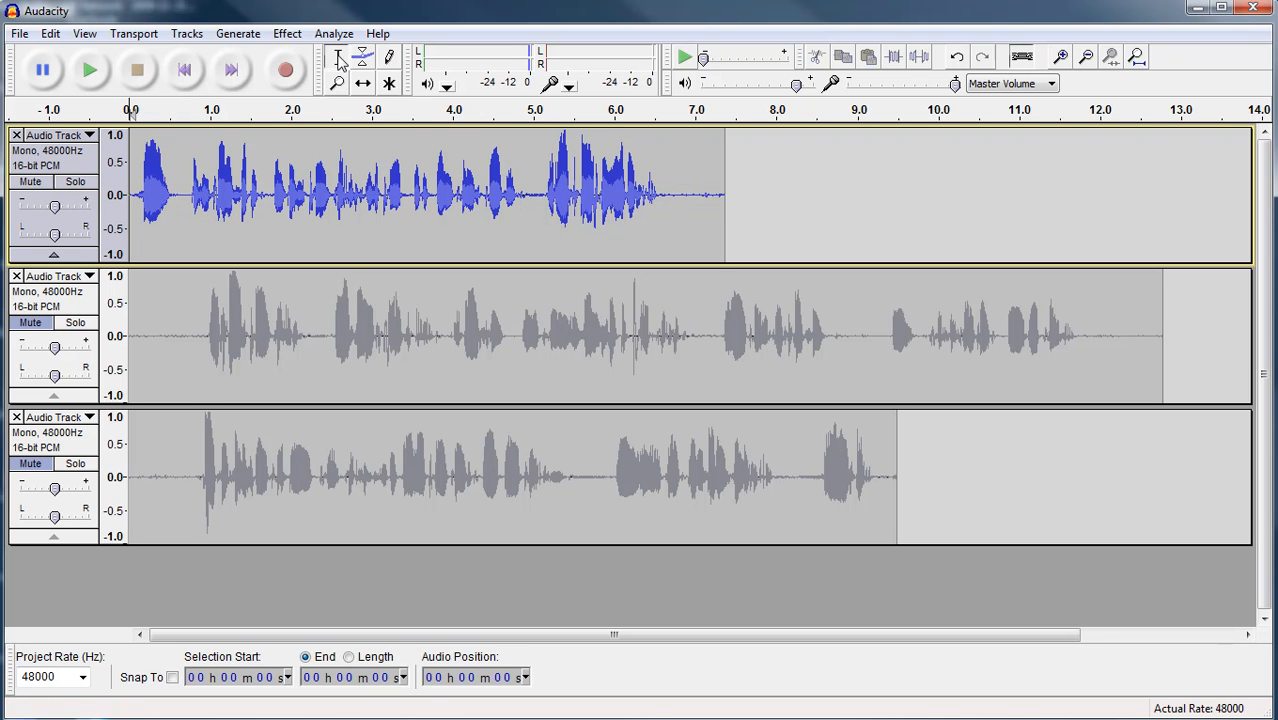
mouse_move(338, 57)
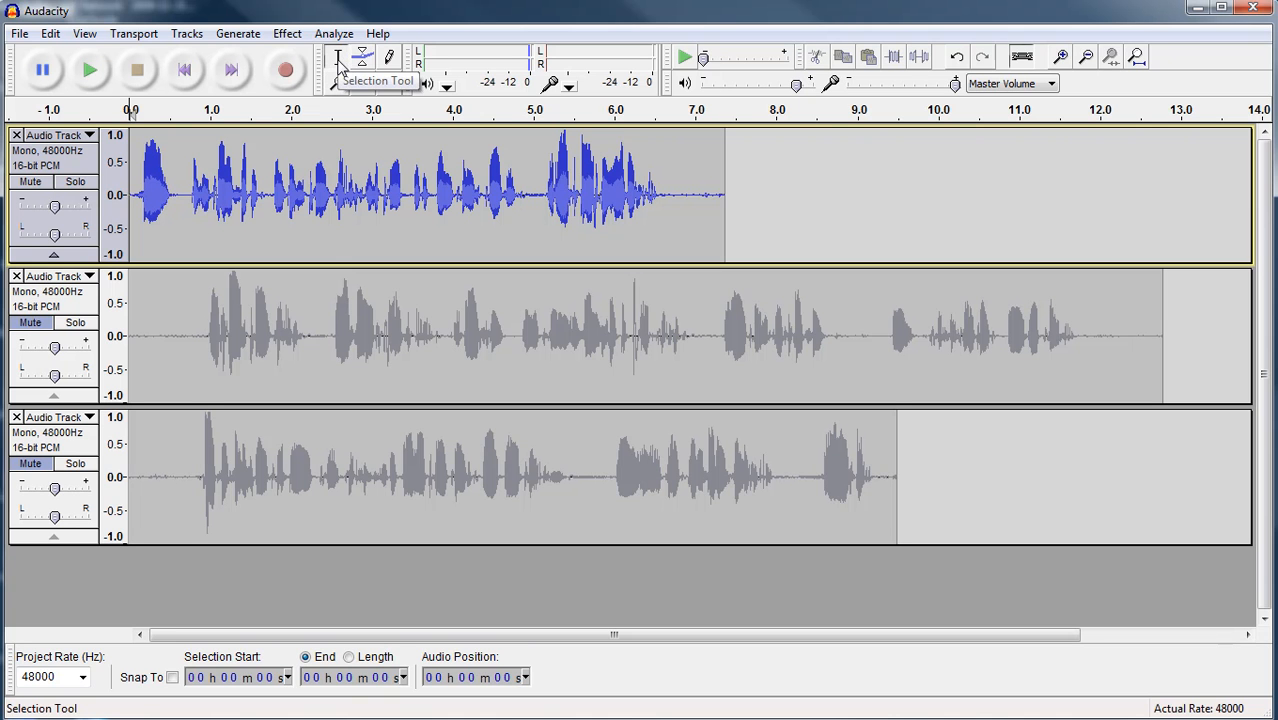
click(673, 190)
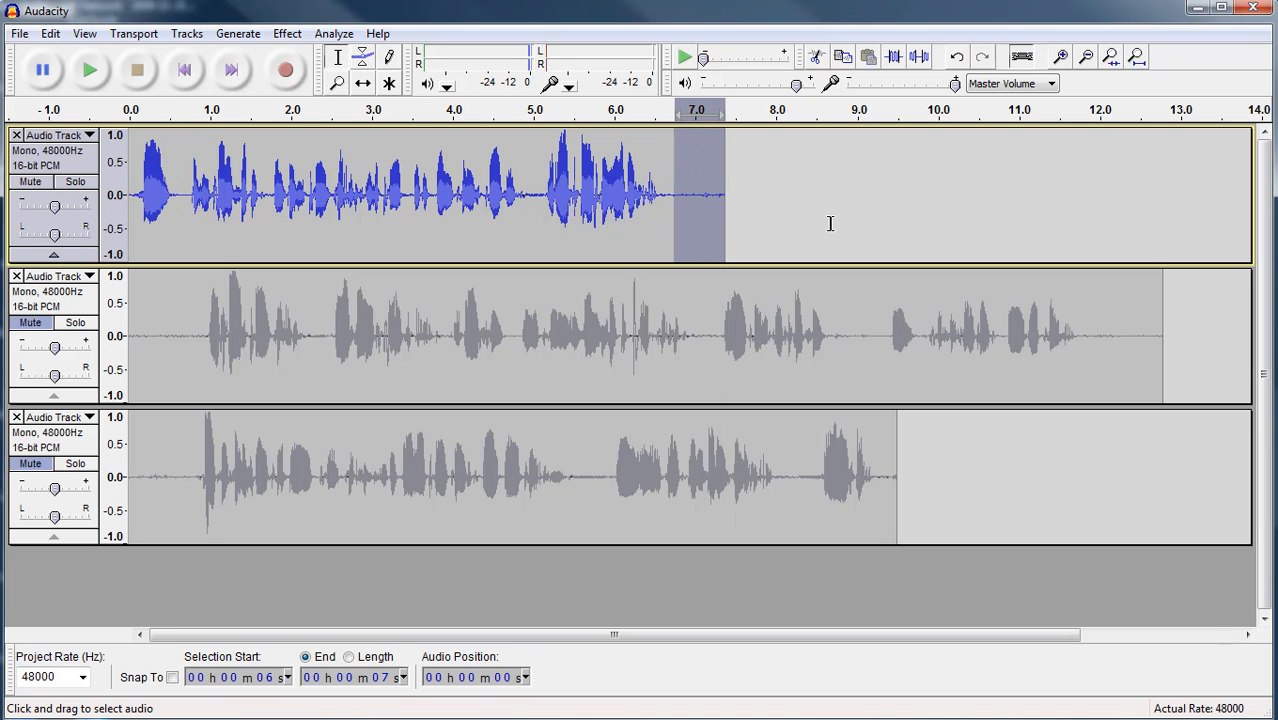
mouse_move(90, 69)
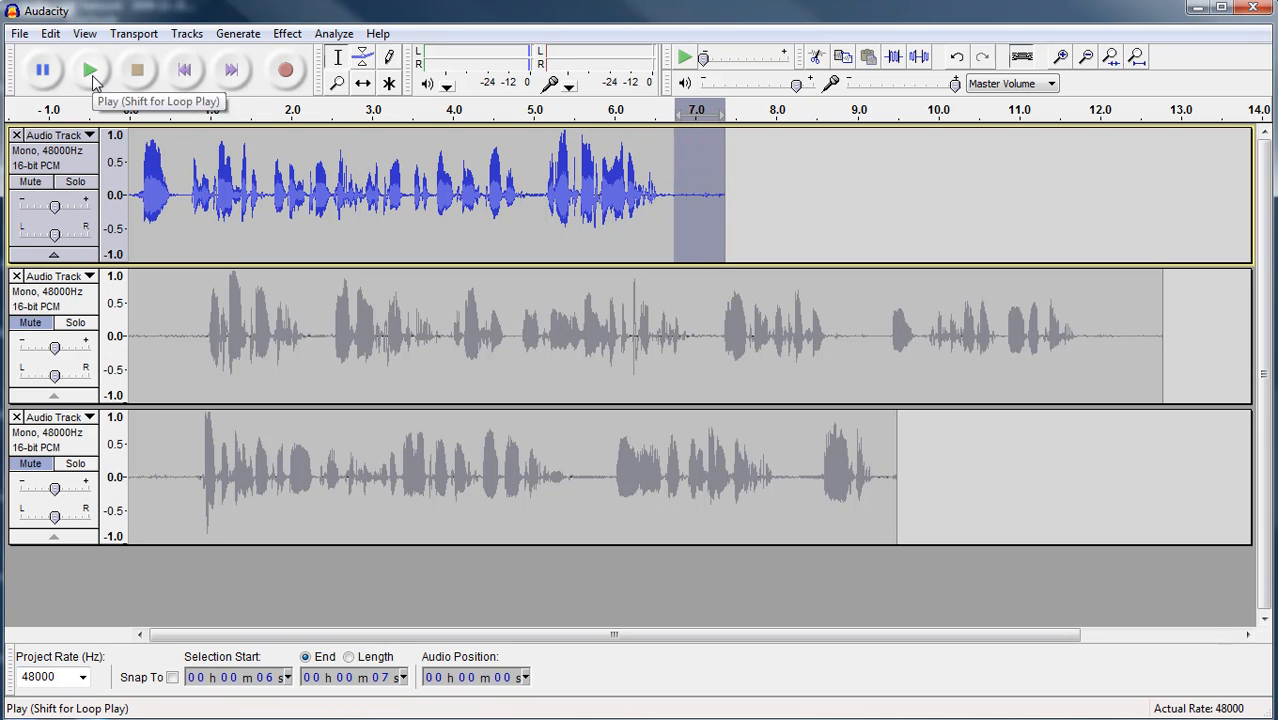
mouse_move(642, 268)
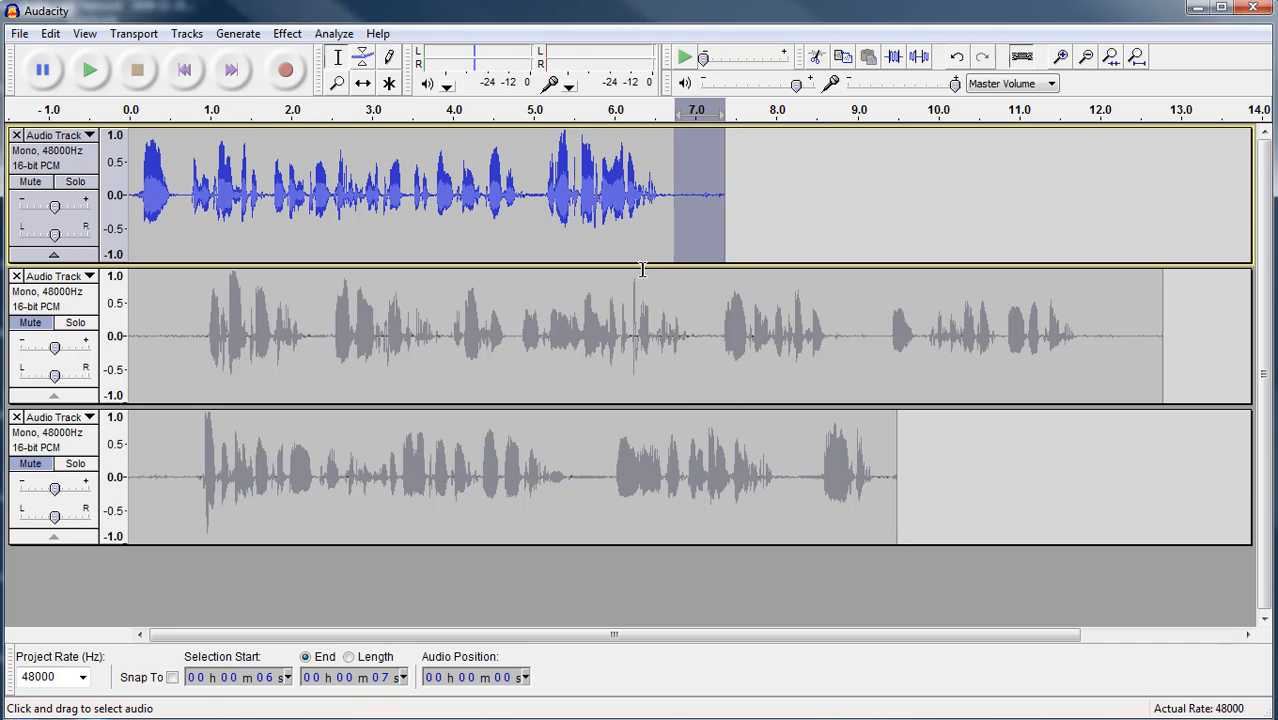
click(700, 195)
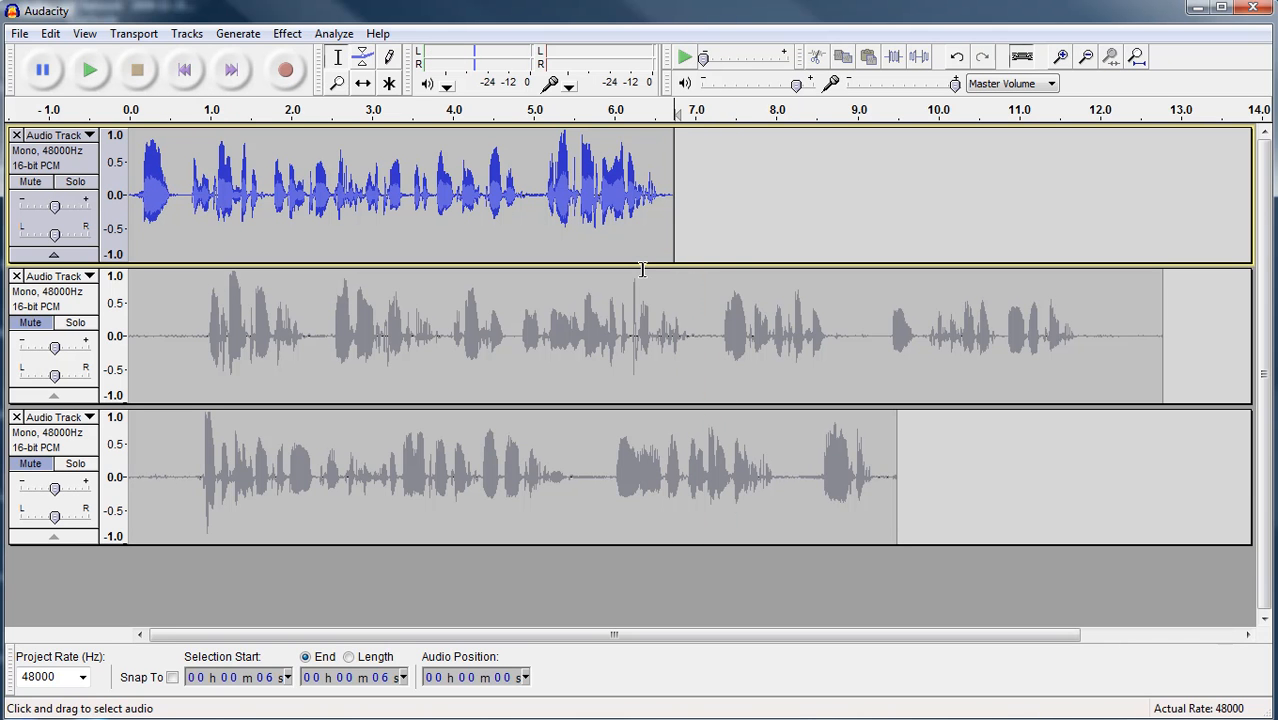
mouse_move(772, 298)
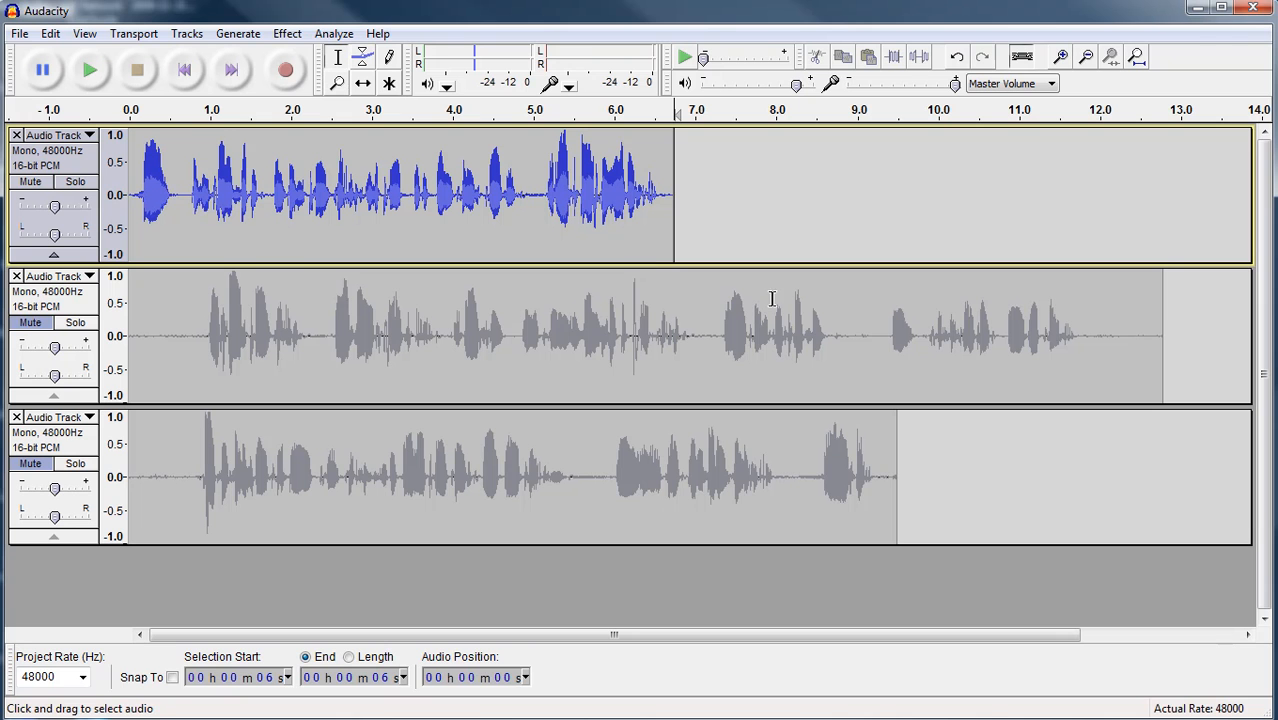
mouse_move(228, 170)
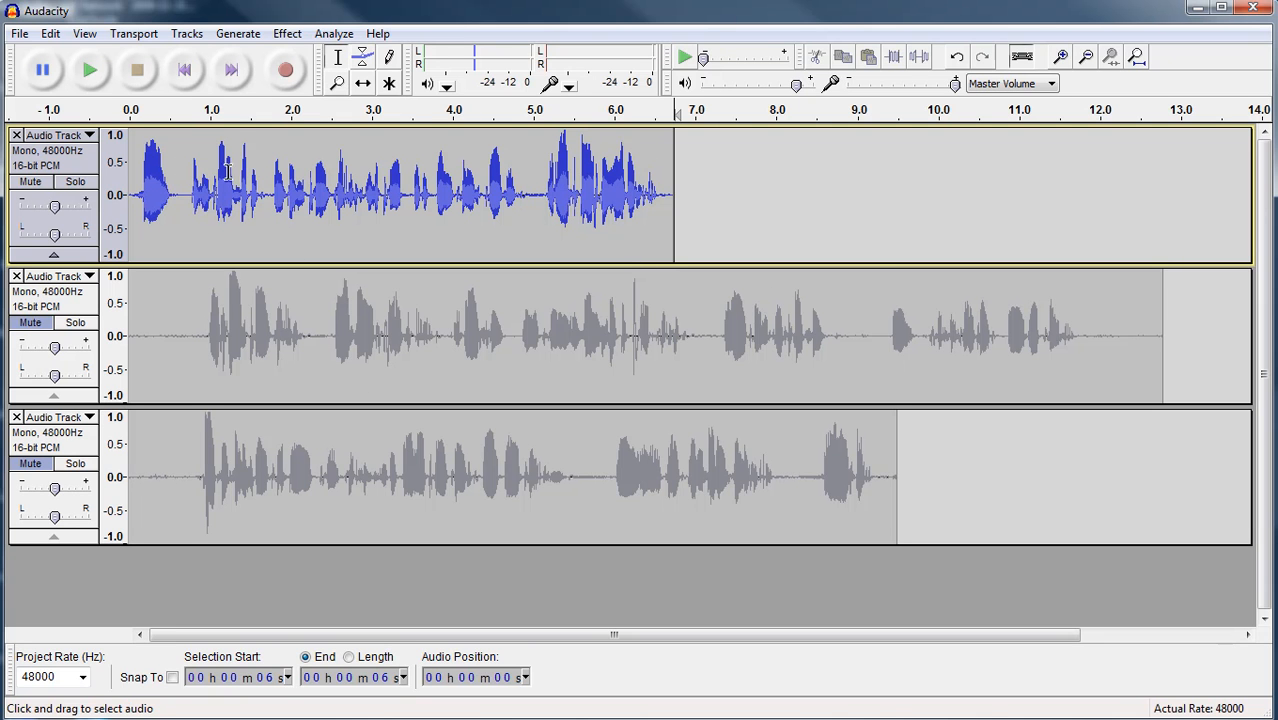
mouse_move(330, 190)
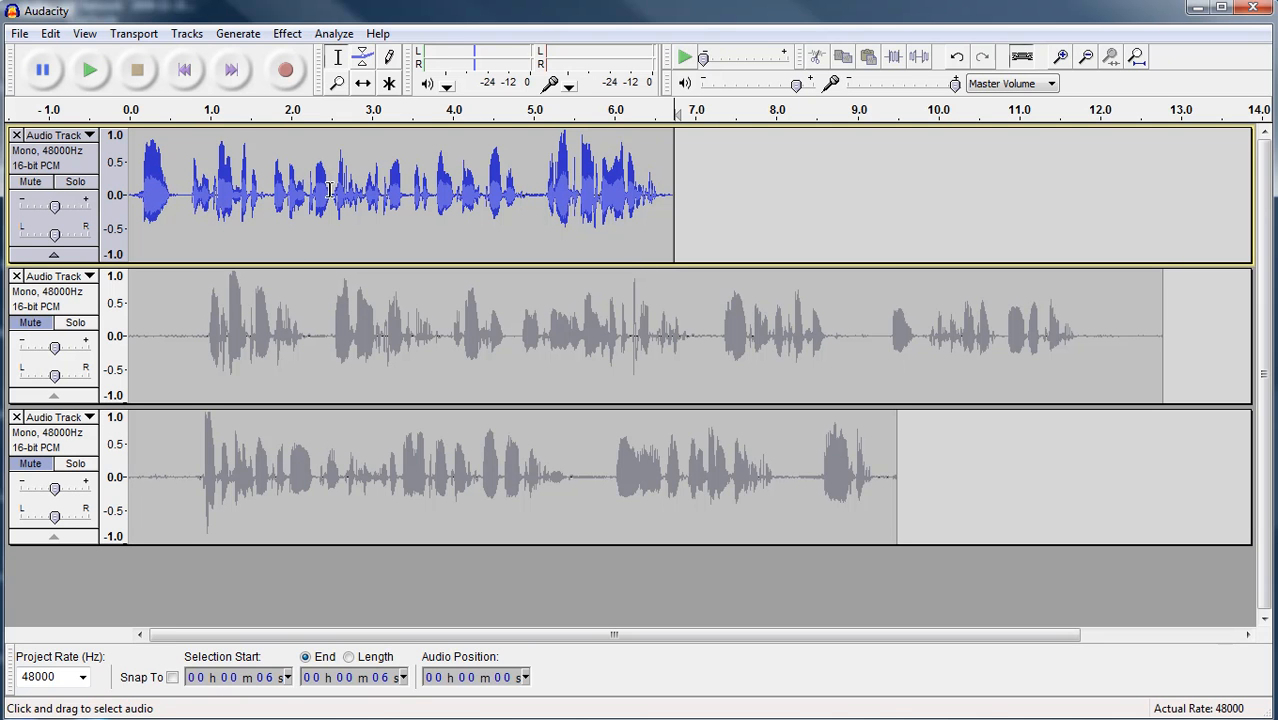
mouse_move(358, 170)
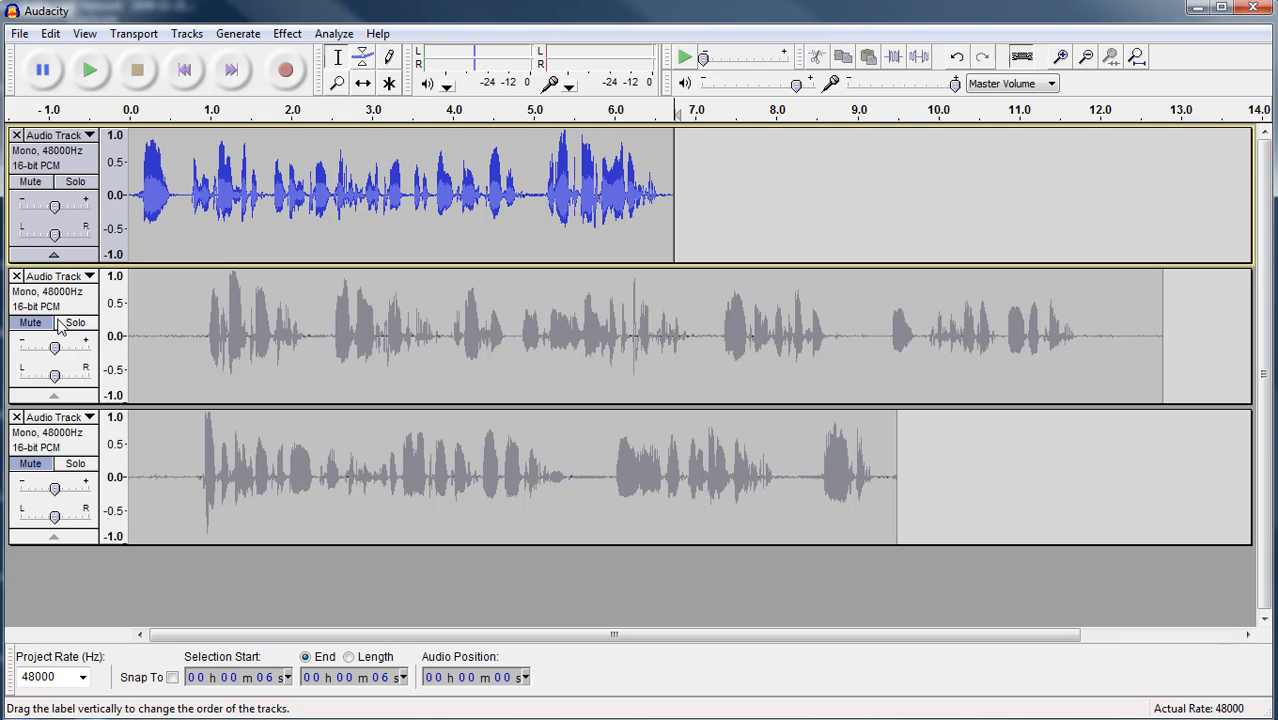
mouse_move(275, 505)
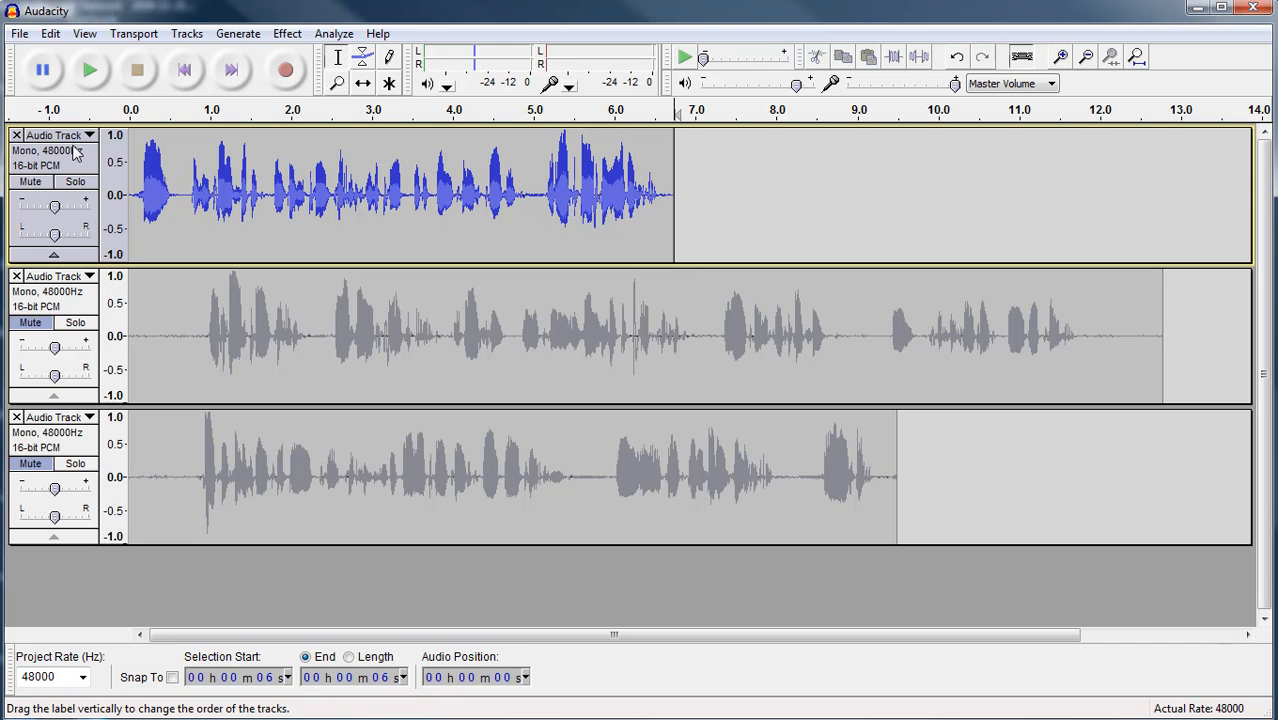
mouse_move(177, 413)
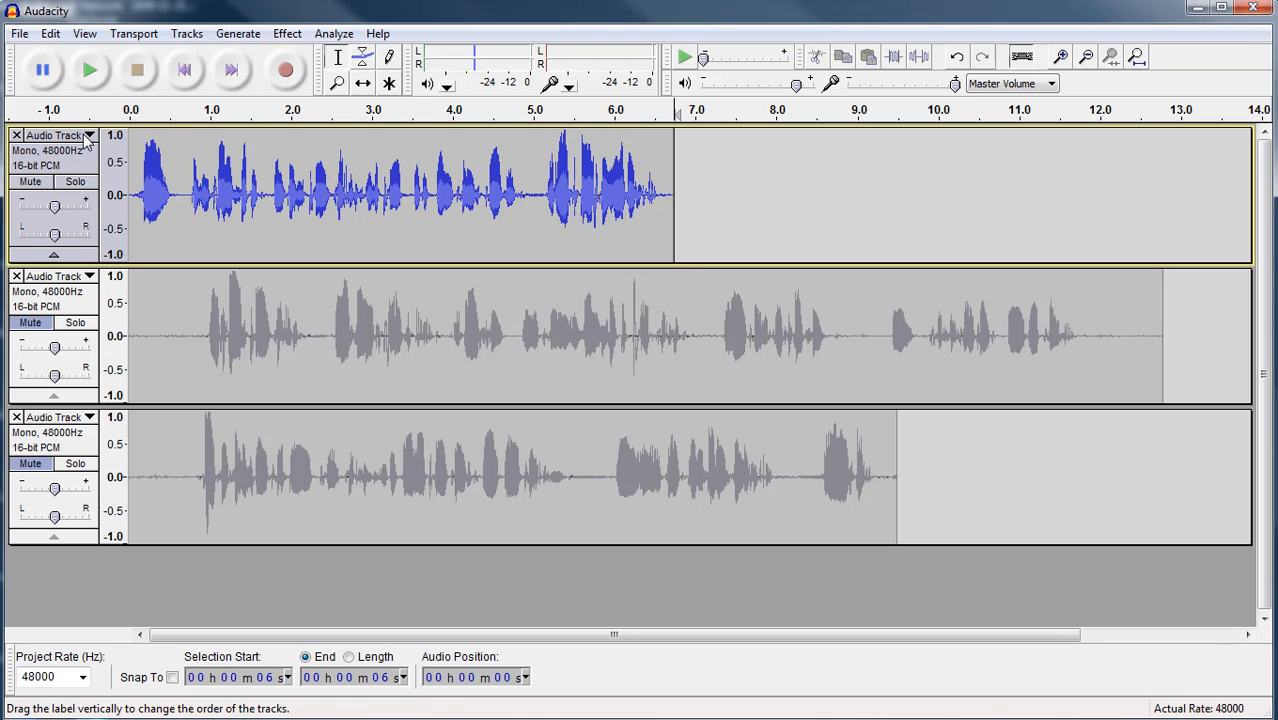
mouse_move(100, 135)
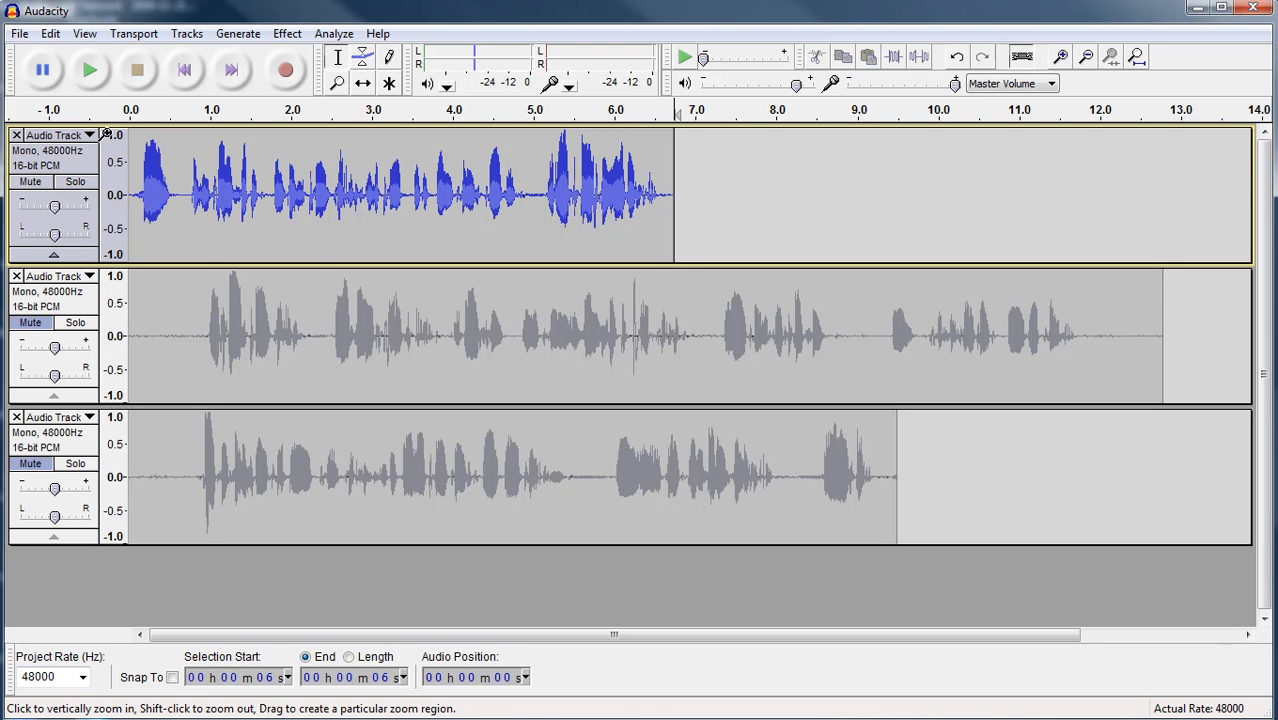
Step: Rename the first voice track to 'Intro' via its track menu
click(89, 135)
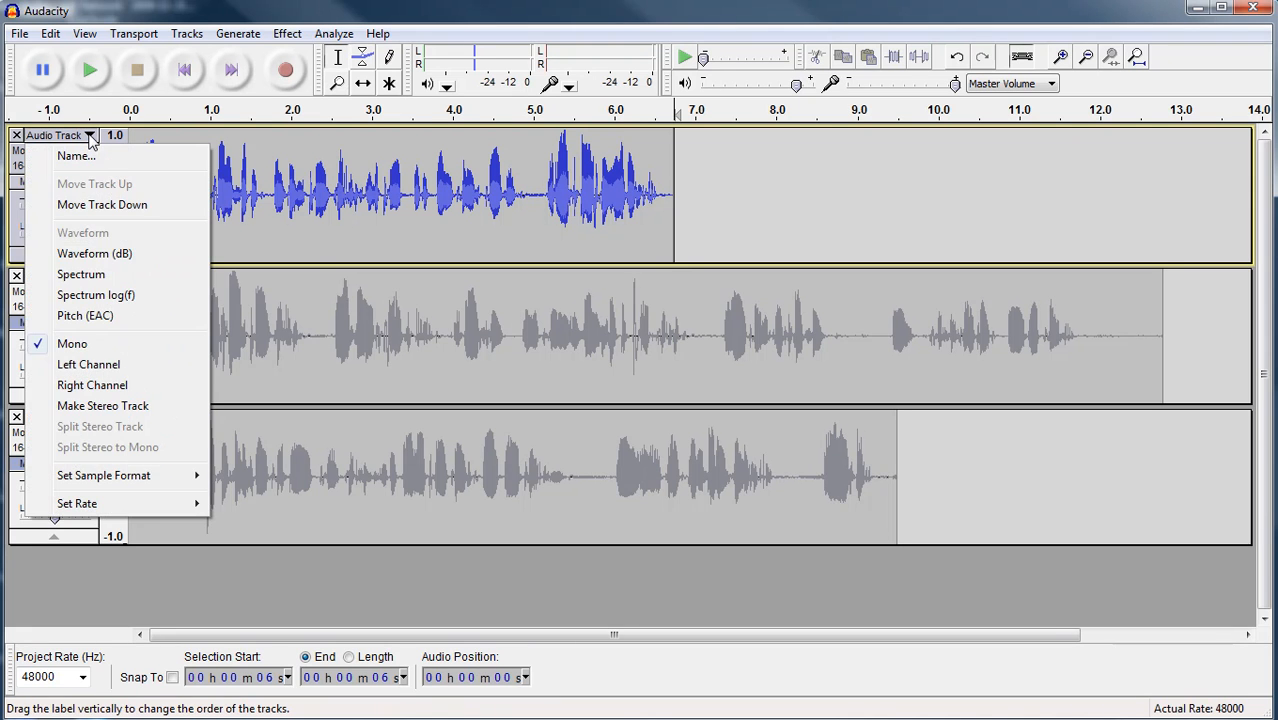
mouse_move(90, 155)
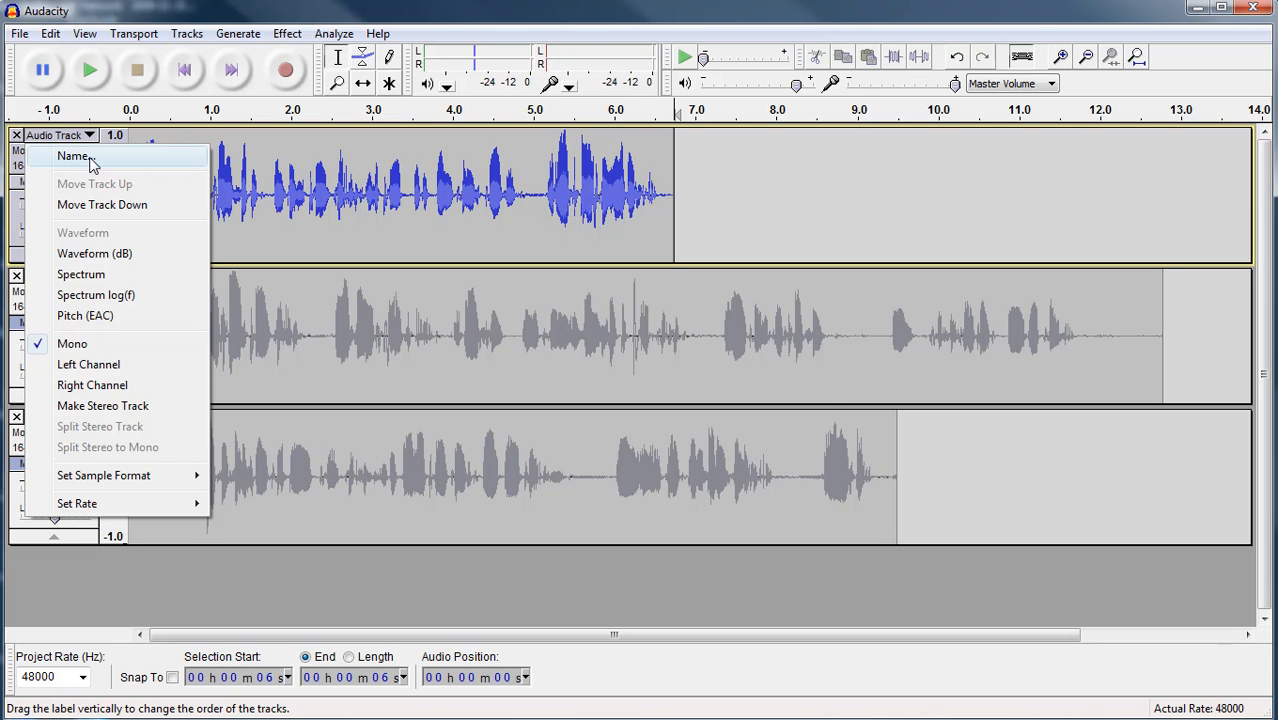
click(73, 156)
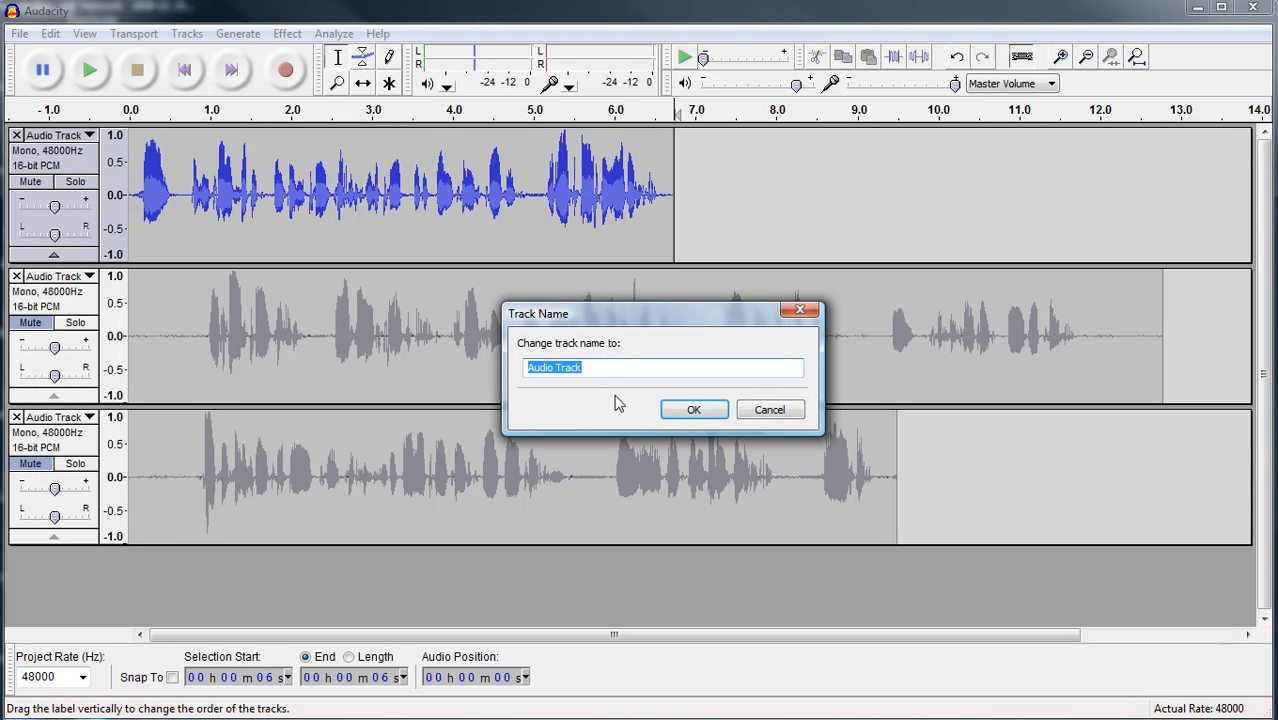
text(Int)
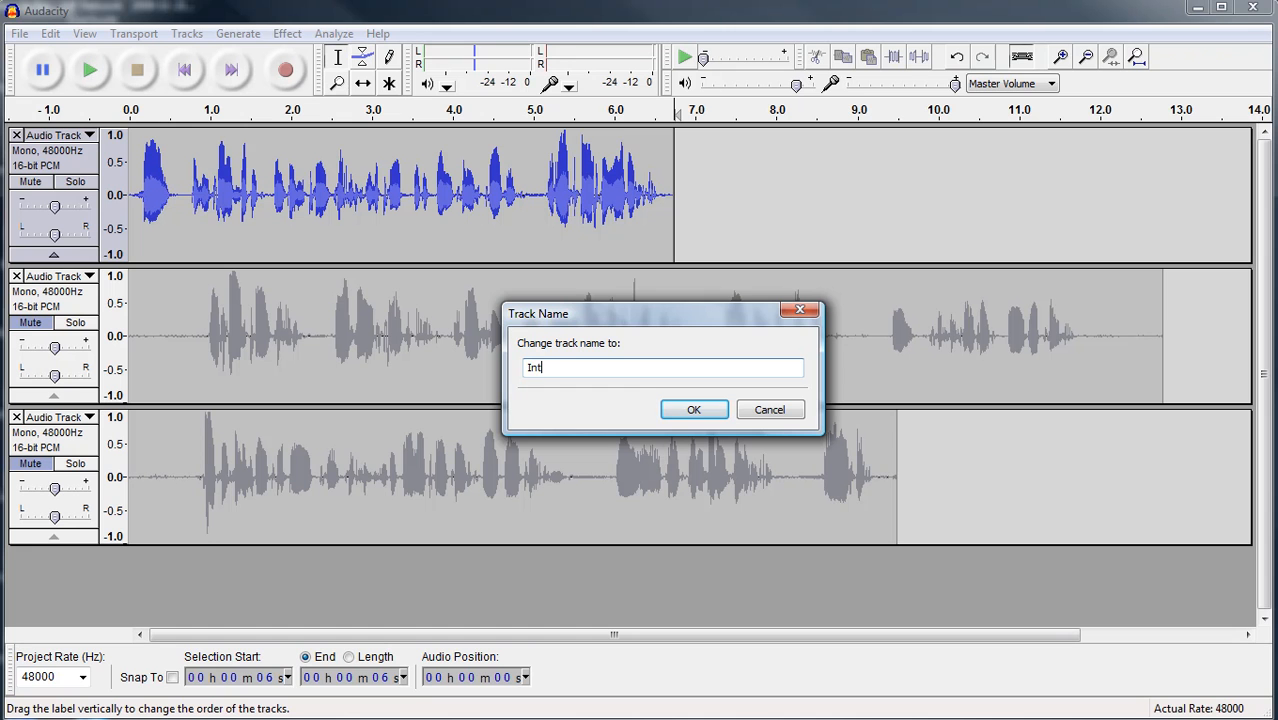
text(ro)
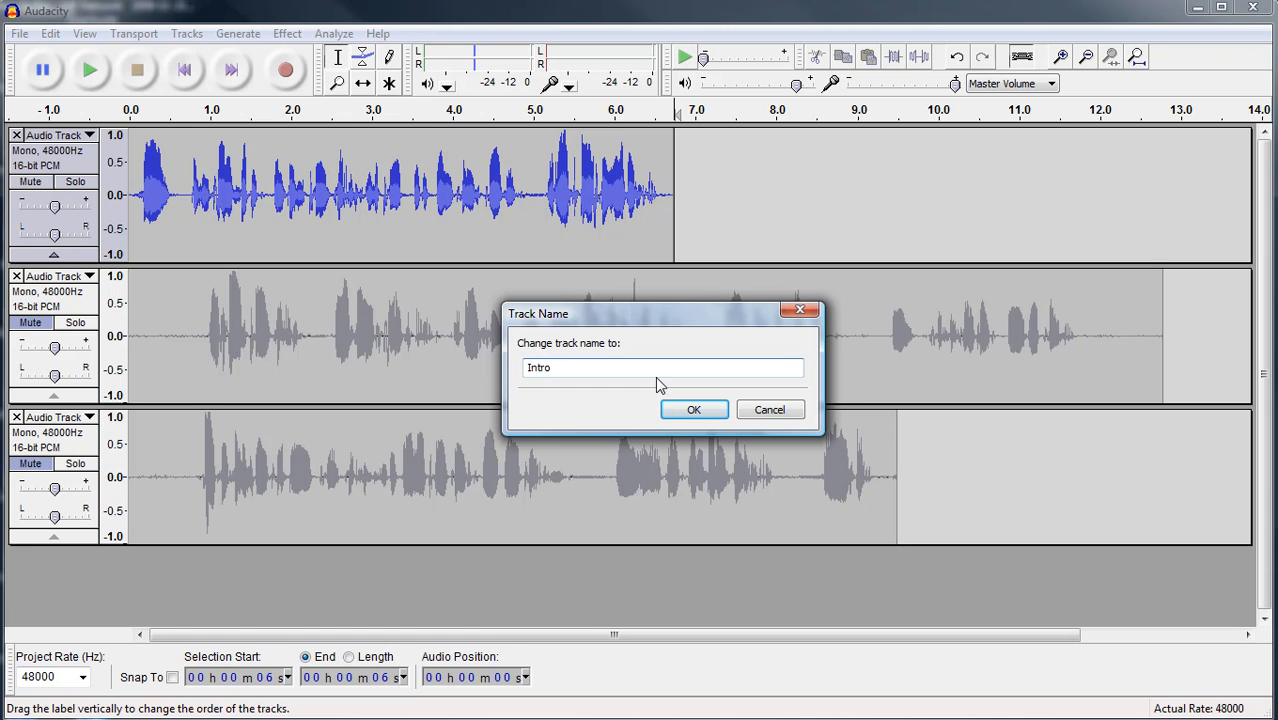
click(694, 409)
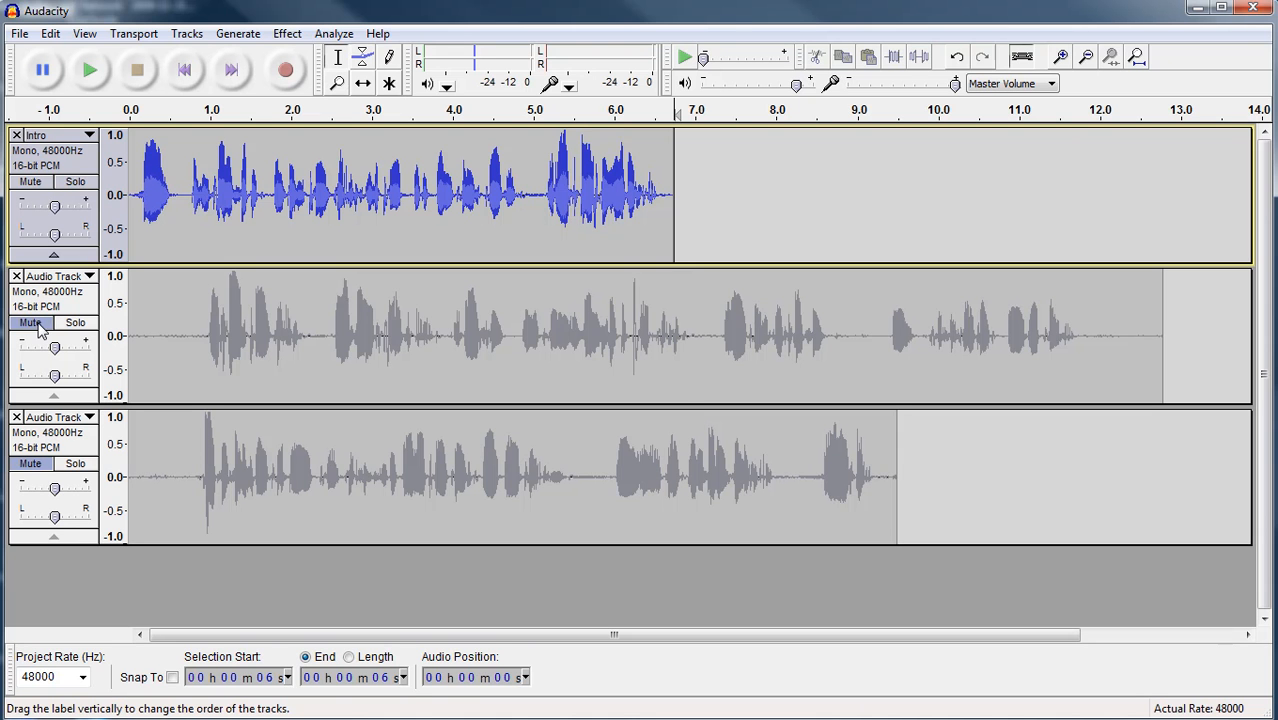
Step: Mute Intro, unmute track two, and play it back from the start
click(30, 322)
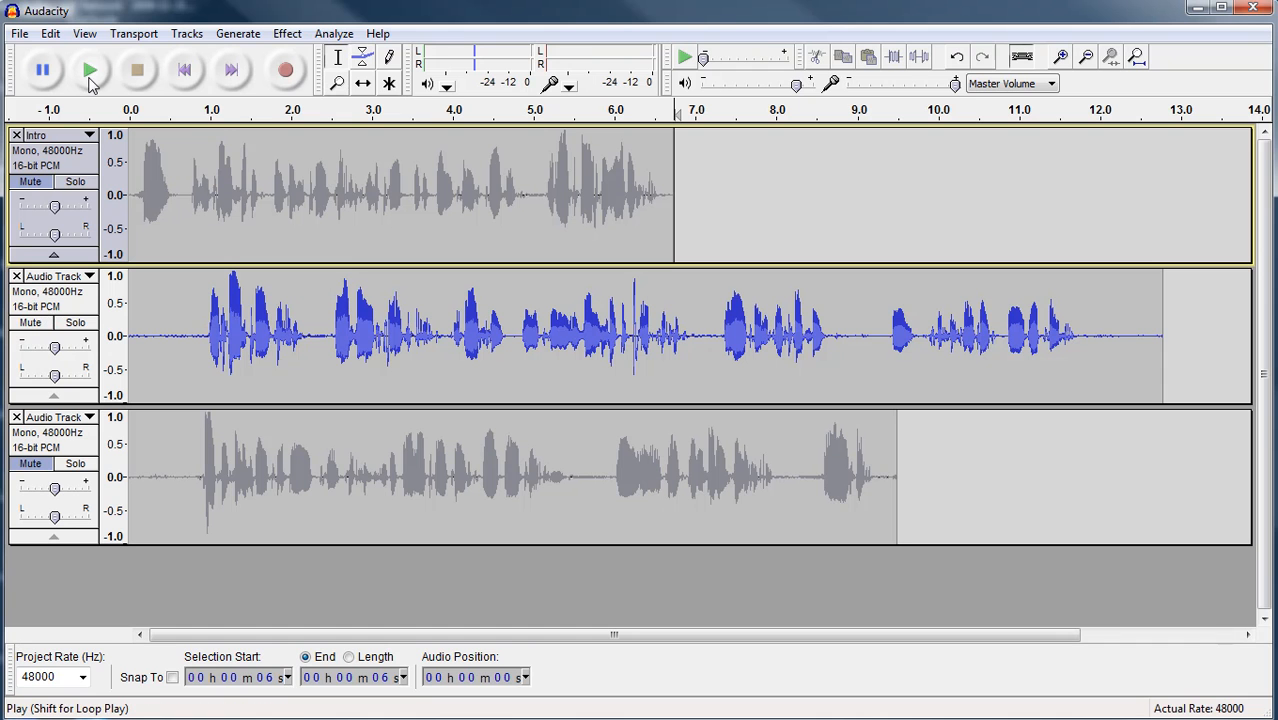
mouse_move(90, 70)
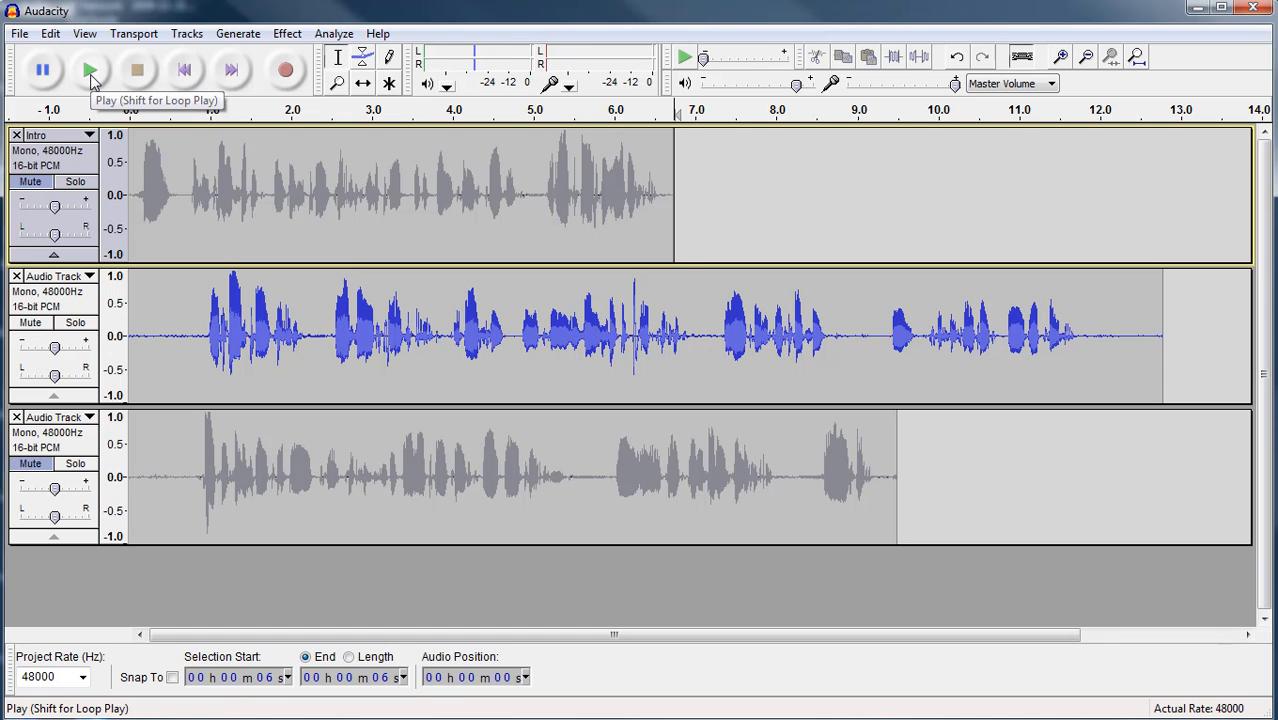
click(90, 70)
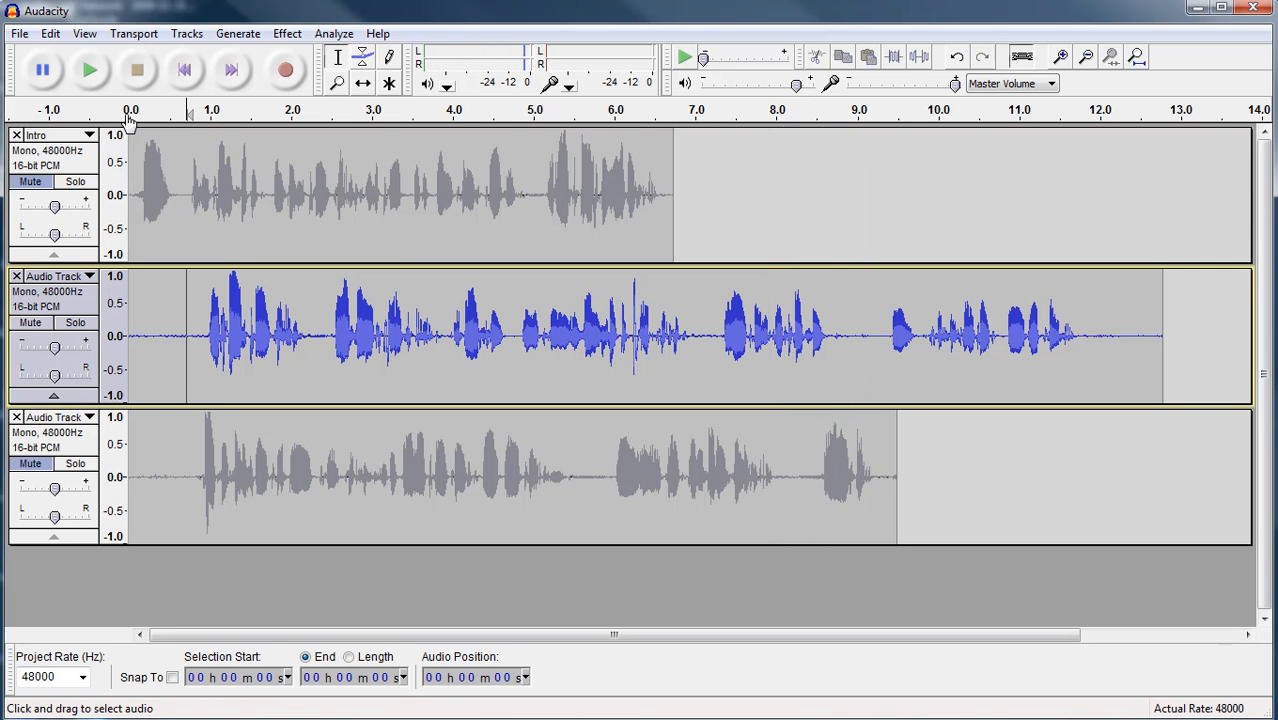
click(90, 69)
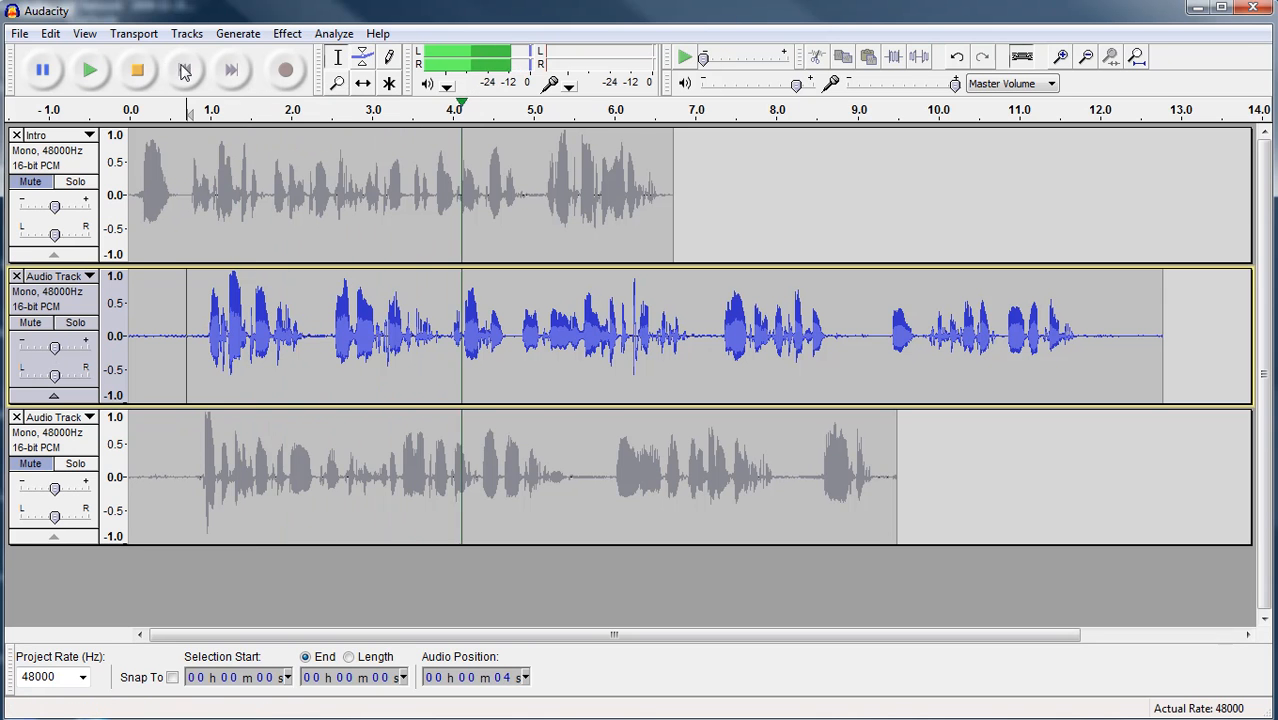
mouse_move(138, 70)
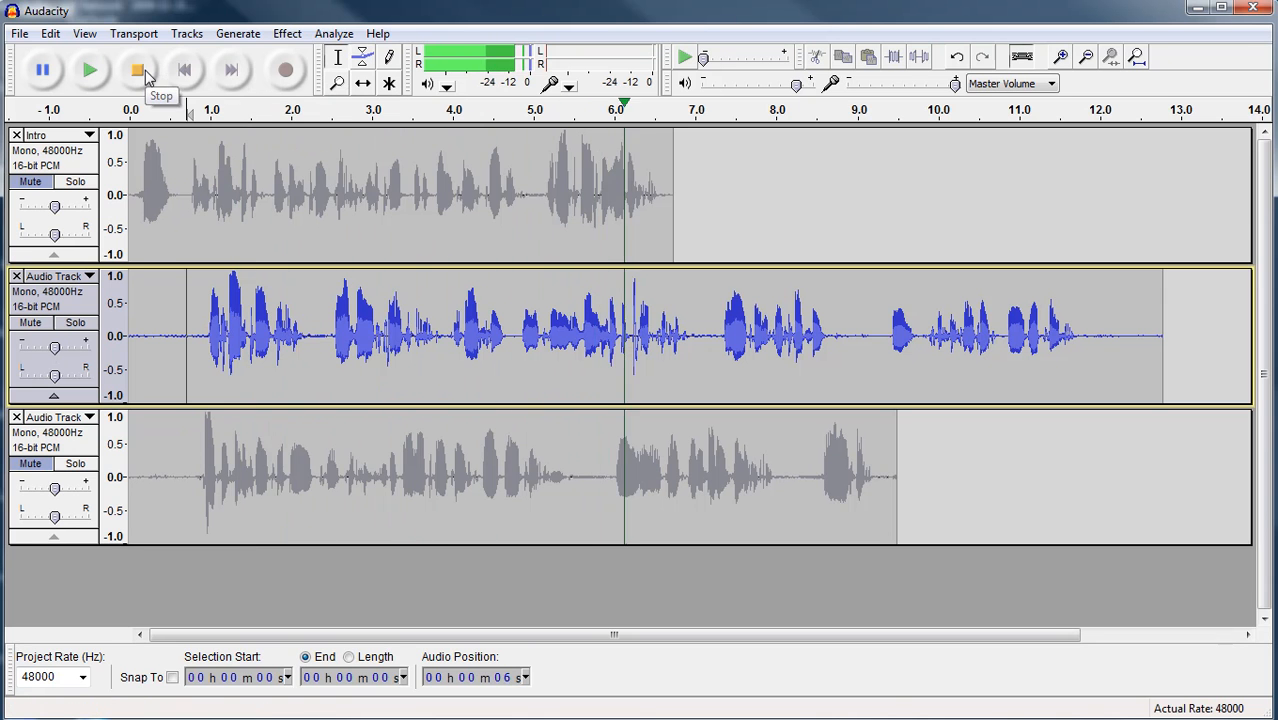
click(137, 69)
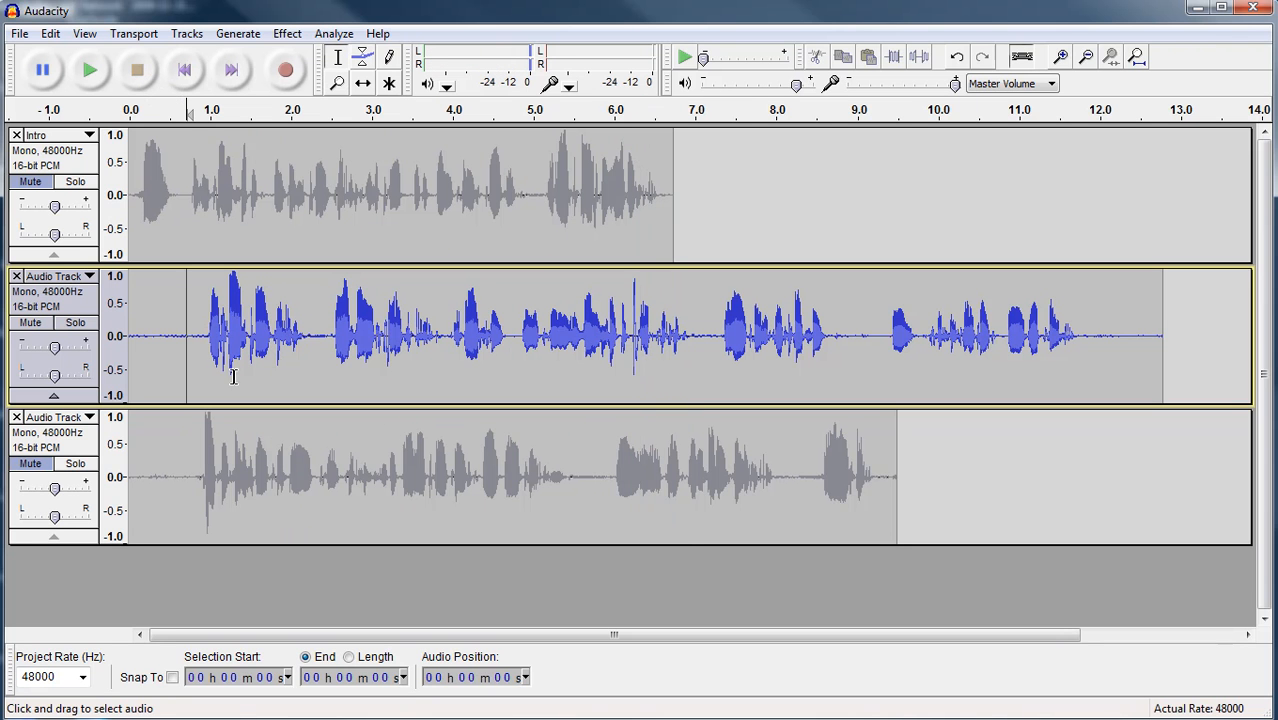
mouse_move(181, 337)
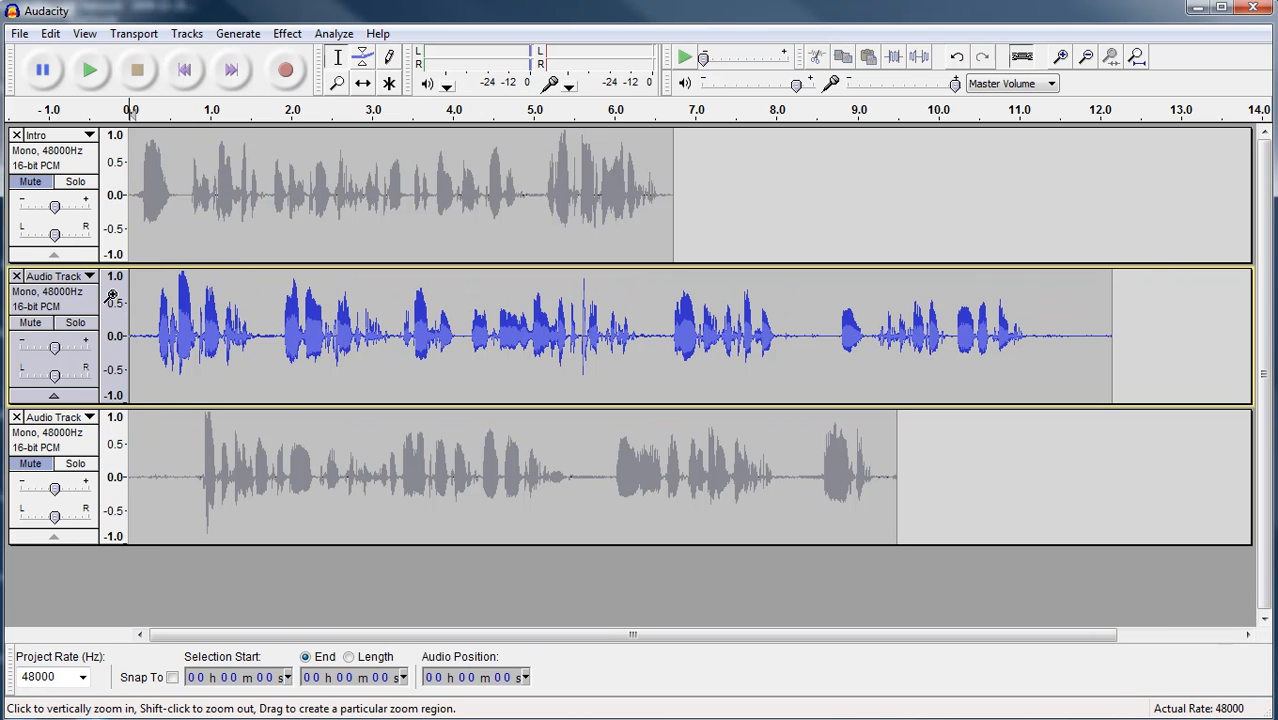
Step: Rename the second voice track to 'Content' via its track menu
click(89, 276)
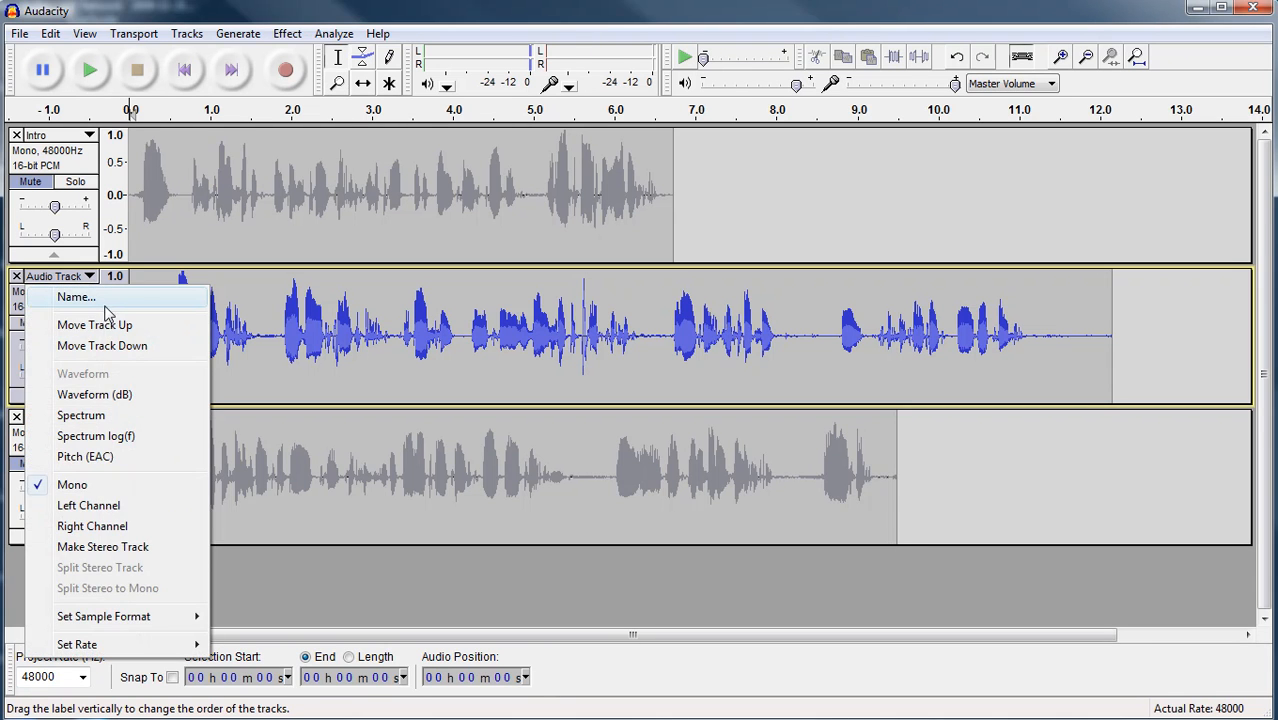
click(75, 297)
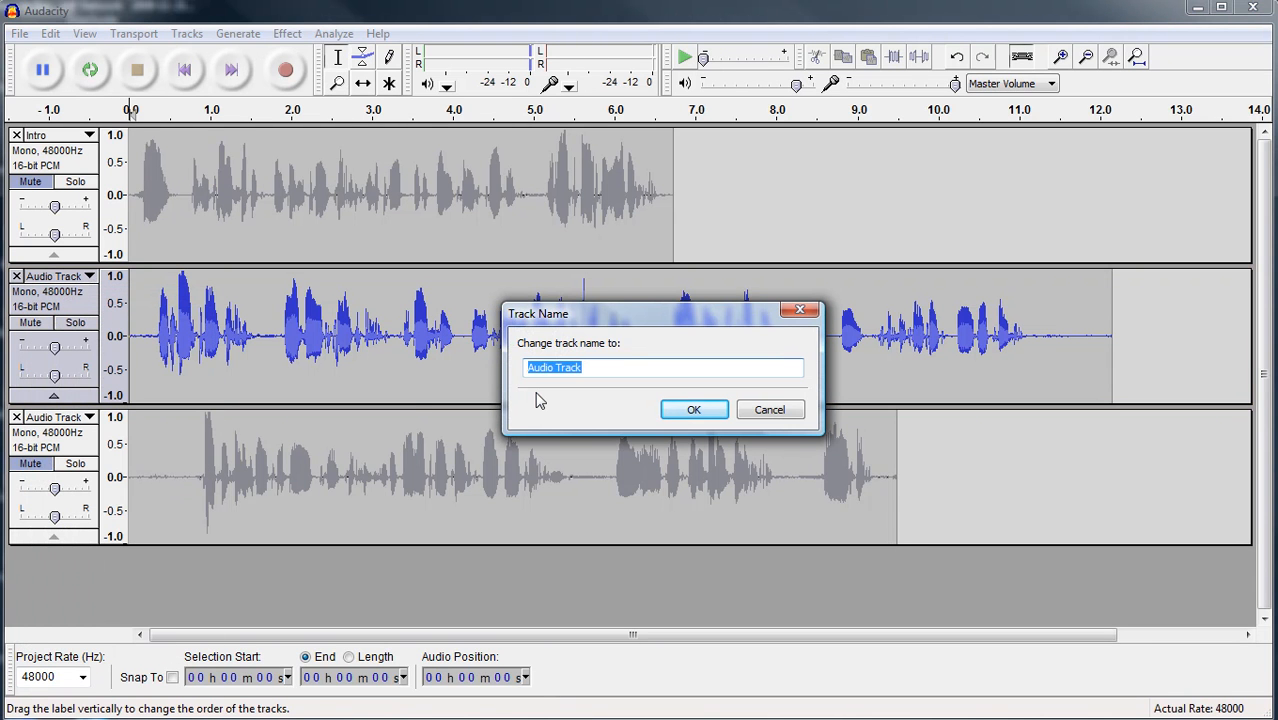
text(Cont)
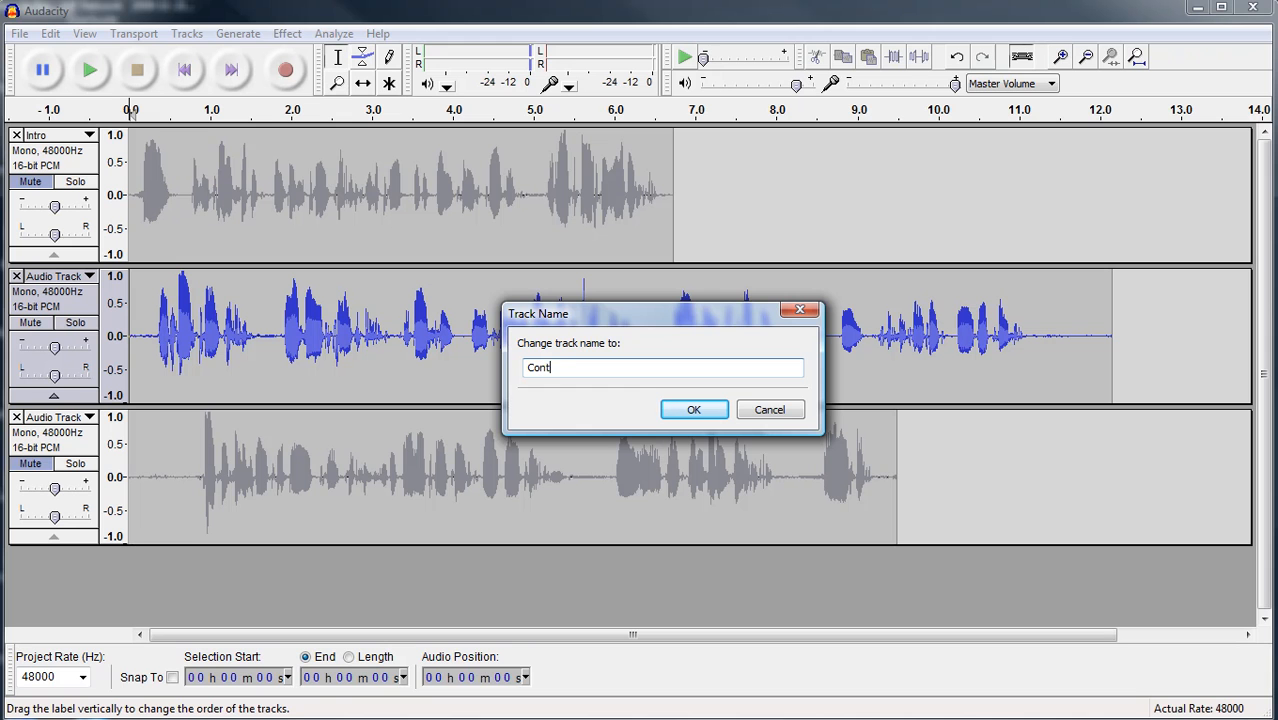
text(ent)
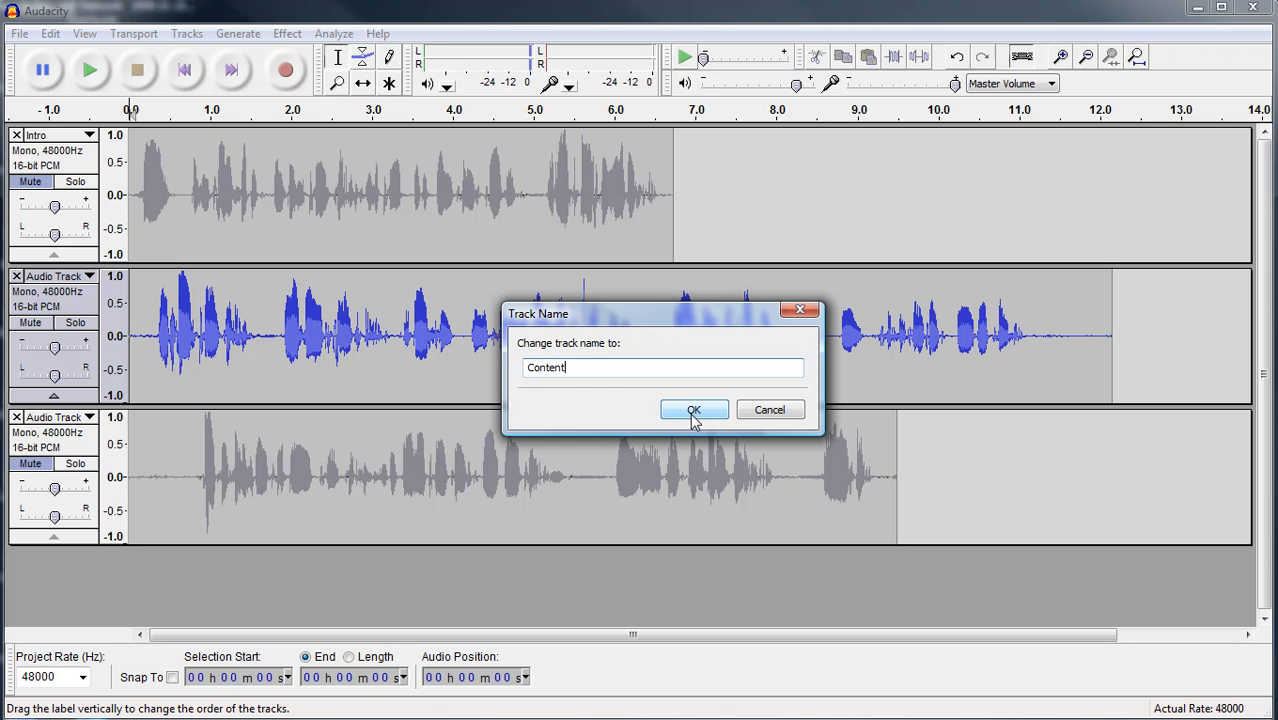
click(693, 410)
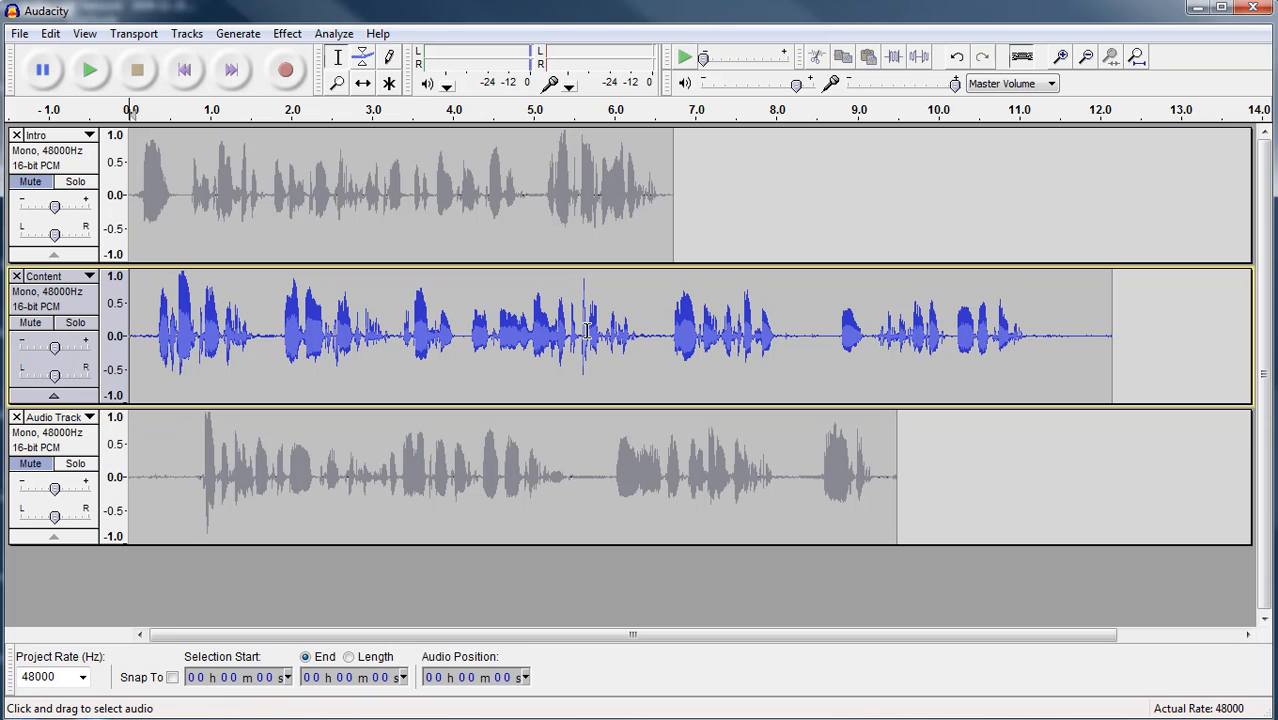
mouse_move(100, 316)
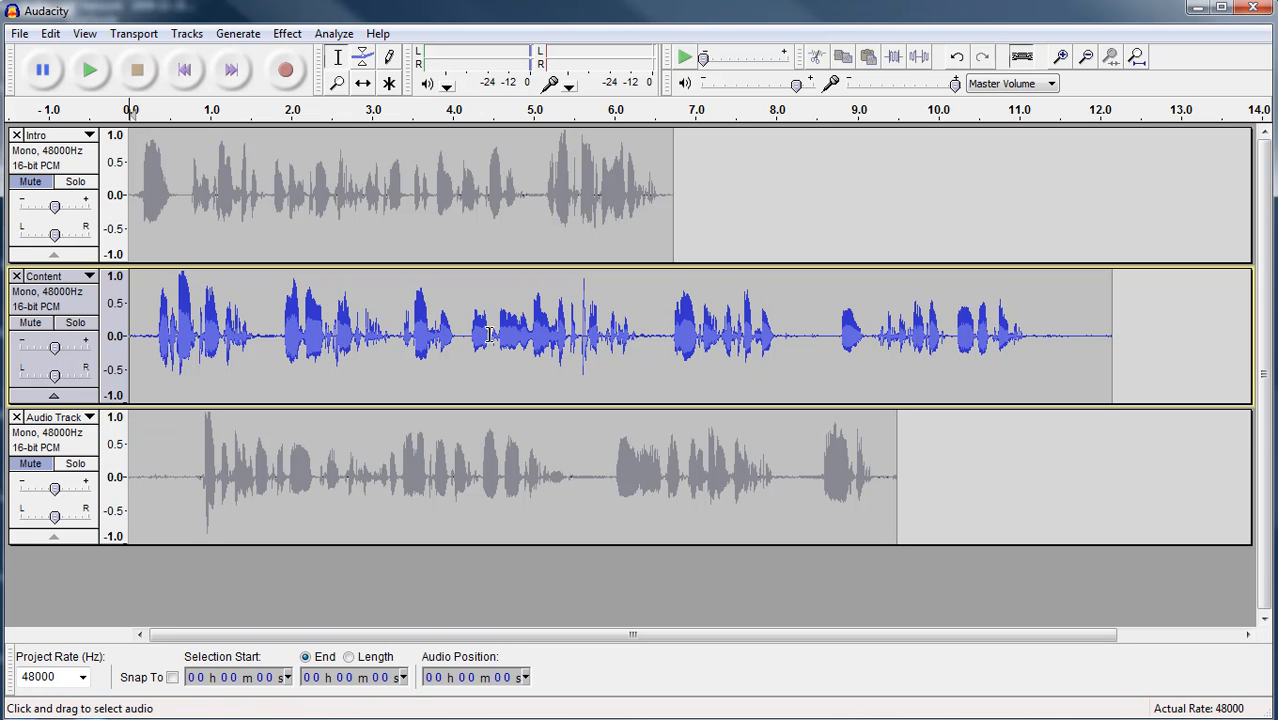
mouse_move(98, 280)
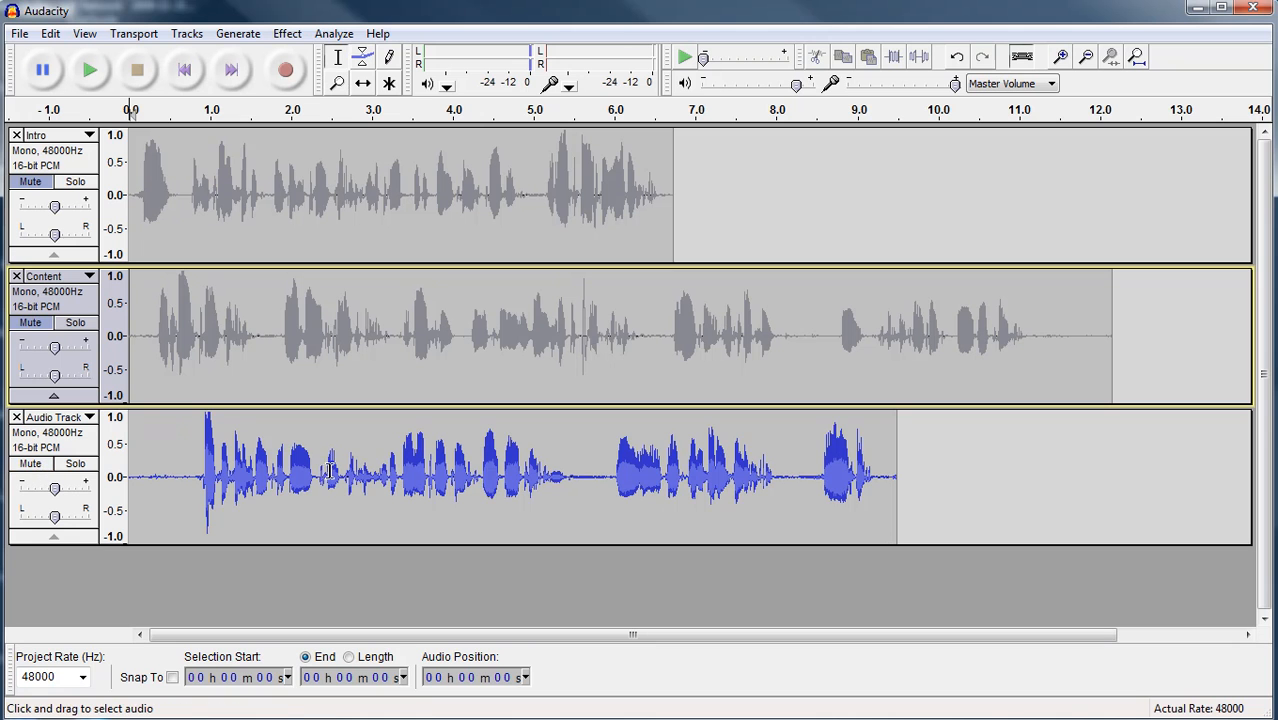
mouse_move(148, 480)
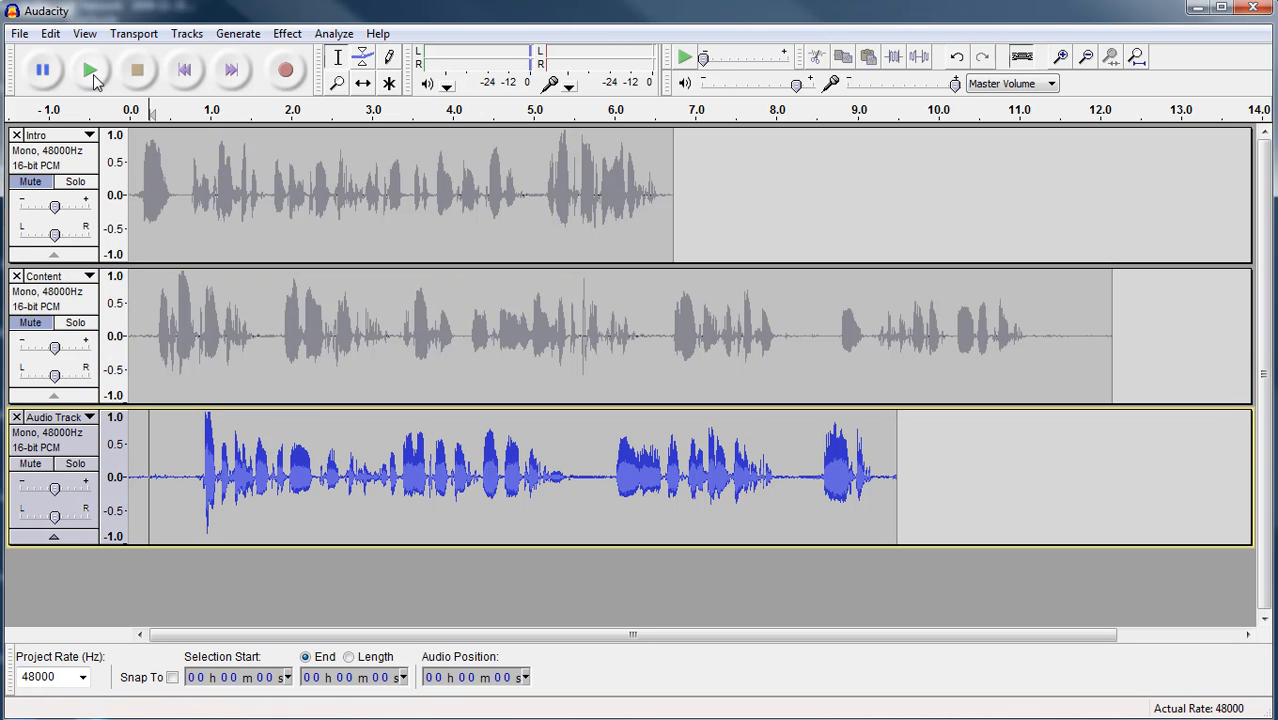
Step: Play the third track's start and move the playback point to about 6, then 5 seconds
click(91, 70)
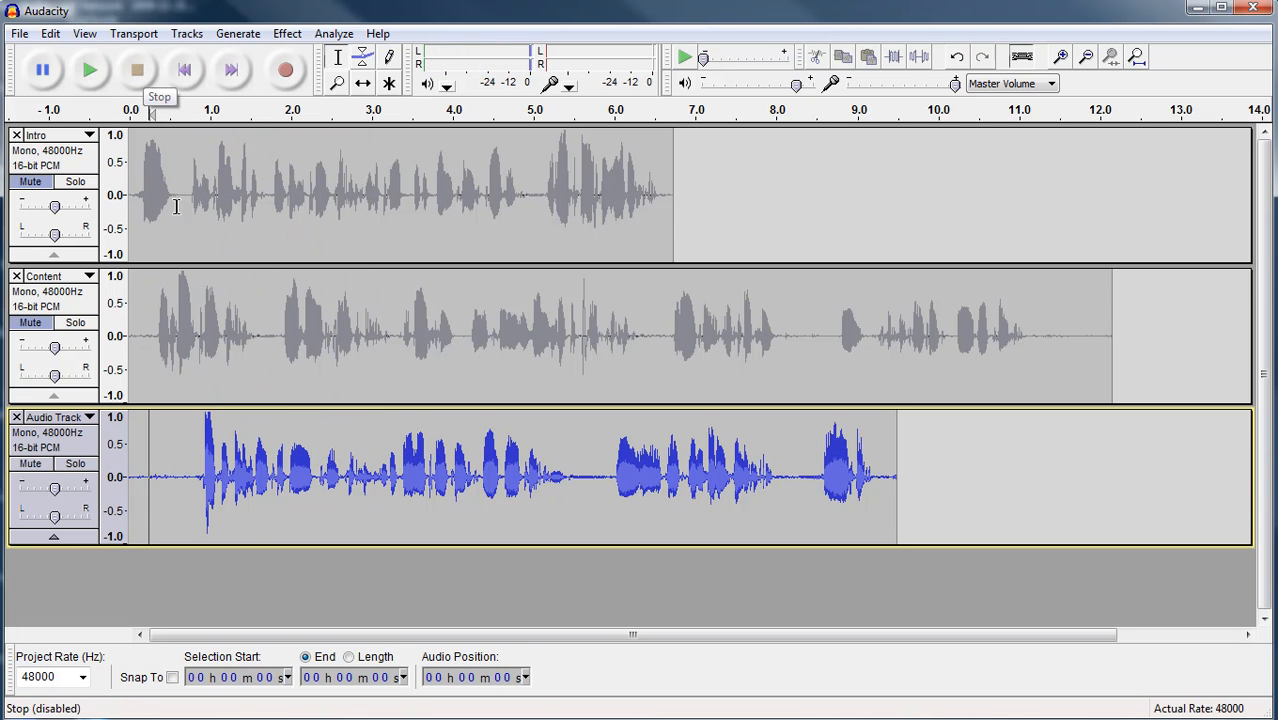
mouse_move(181, 478)
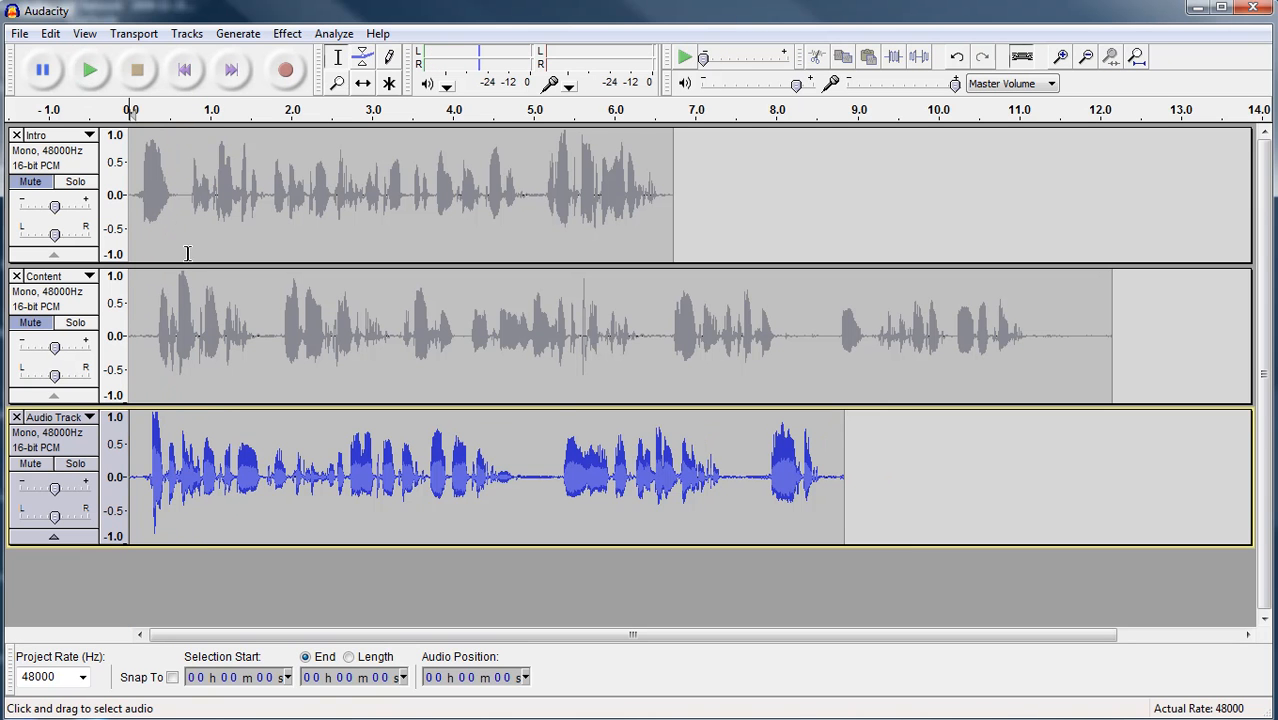
mouse_move(451, 466)
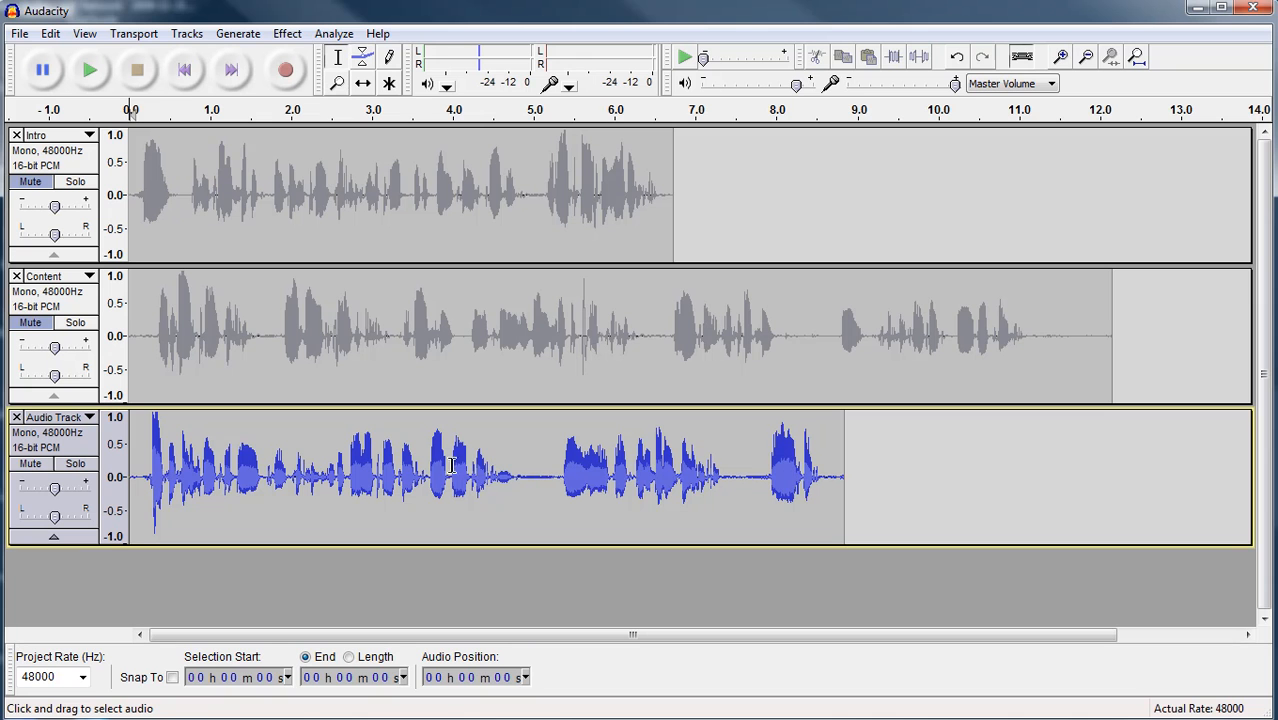
drag(467, 477, 603, 490)
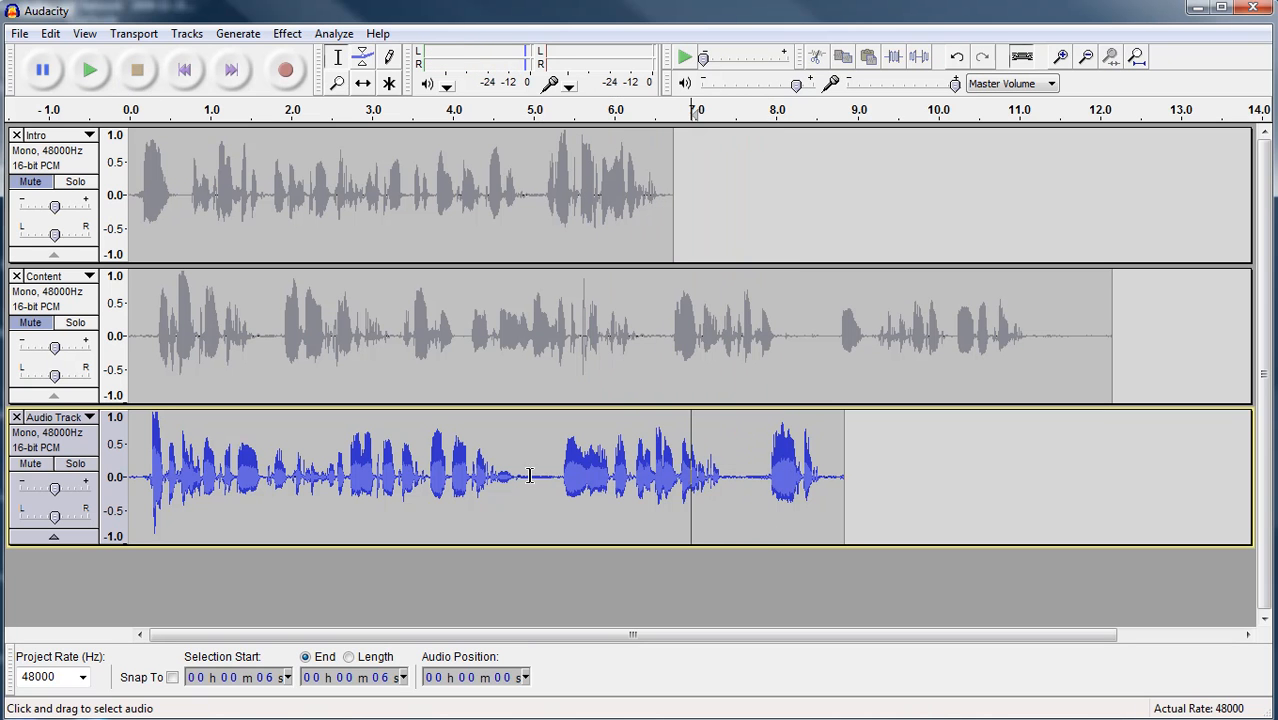
drag(690, 480, 735, 480)
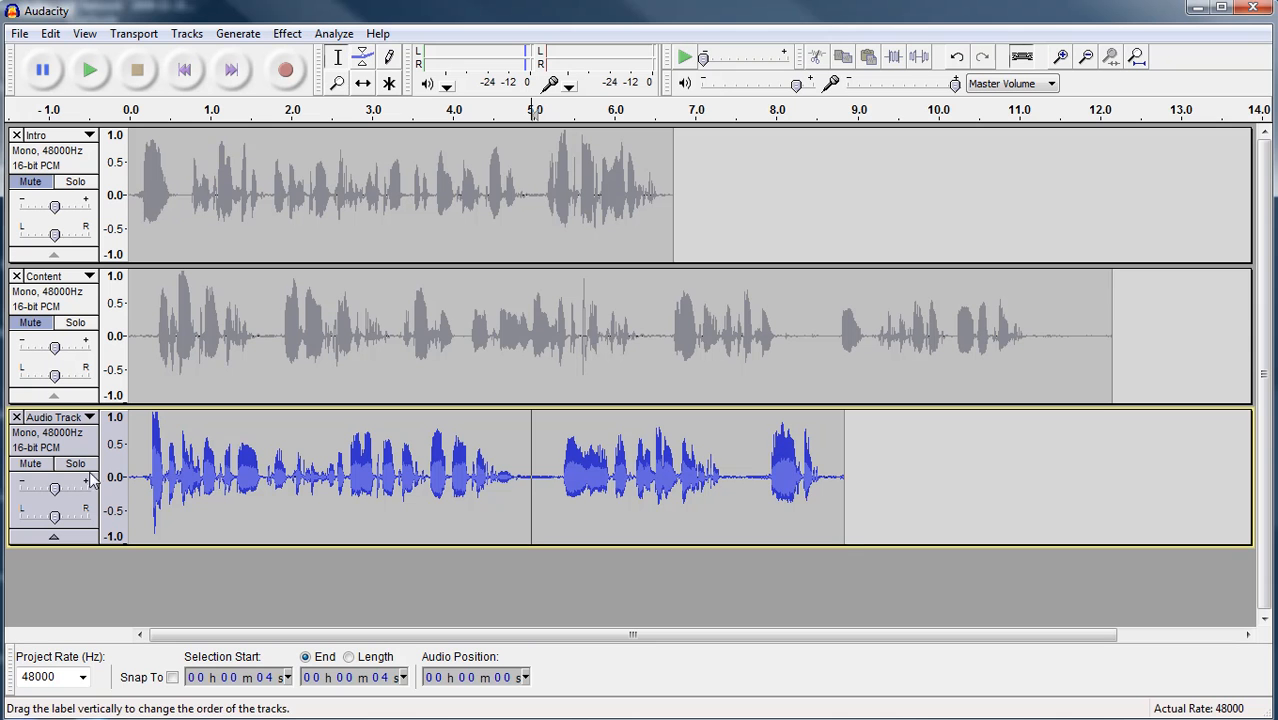
mouse_move(146, 456)
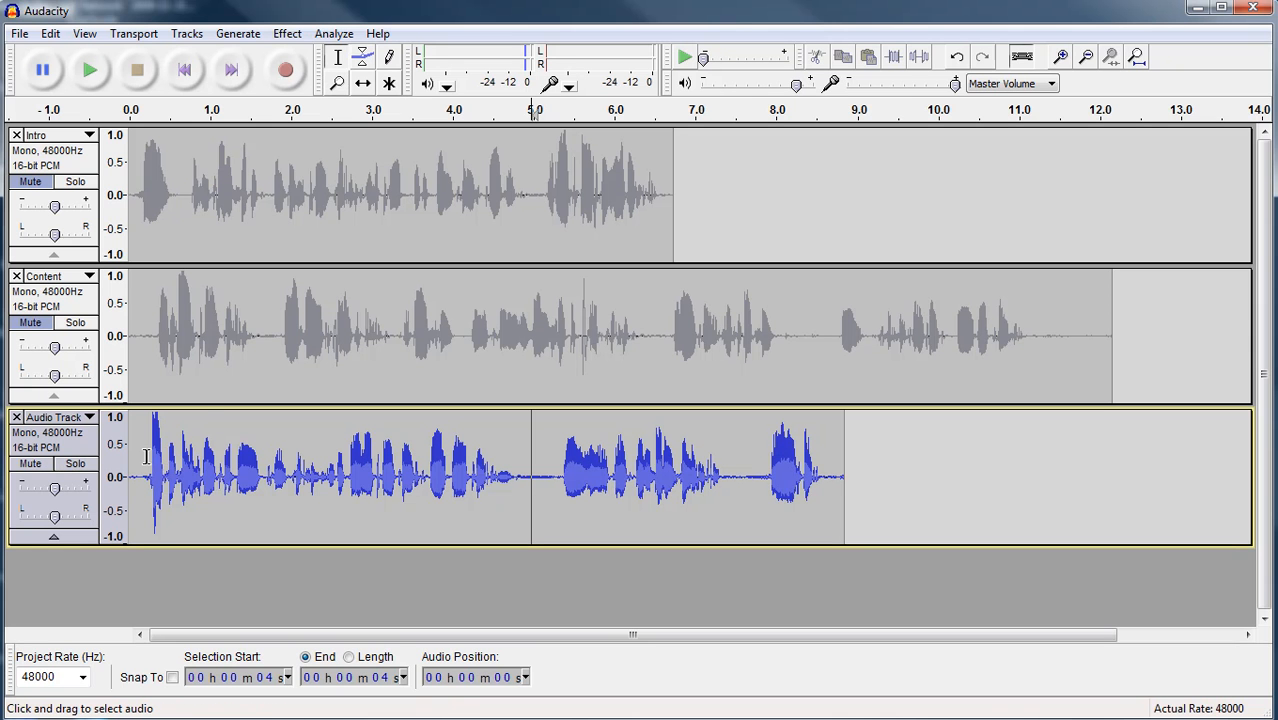
Step: Rename the third voice track to 'Closing' via its track menu
click(88, 417)
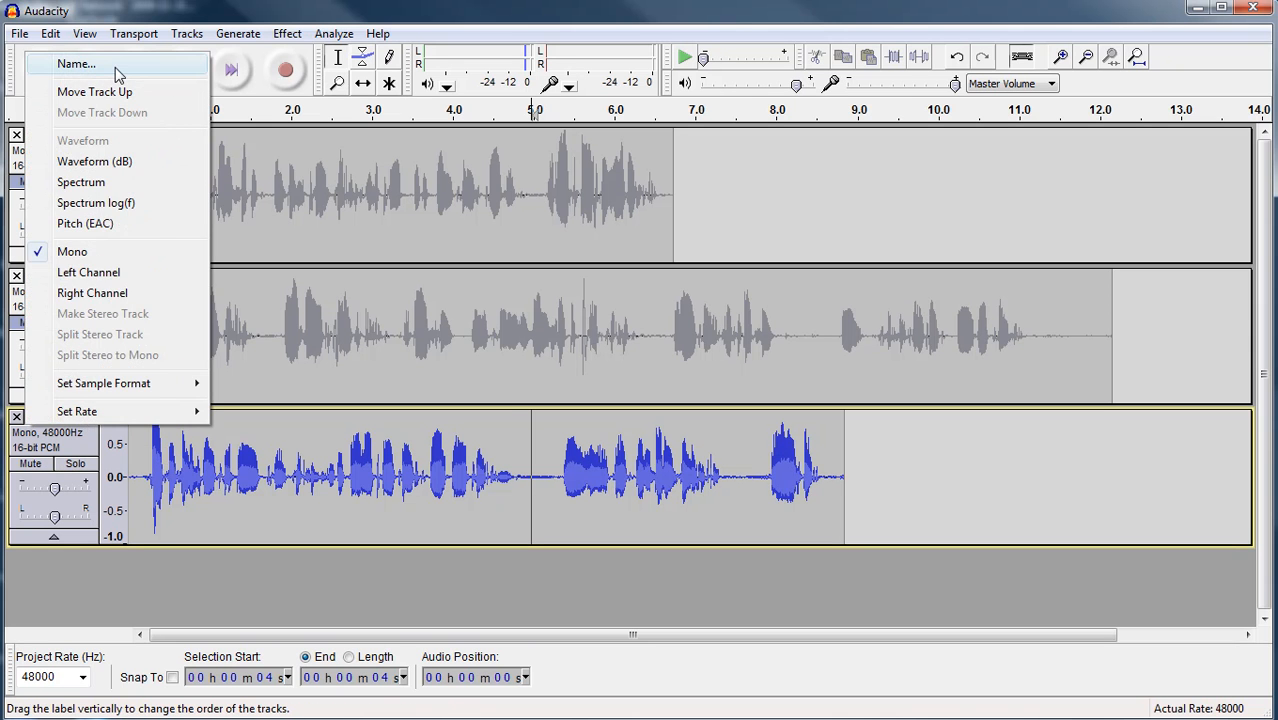
click(76, 64)
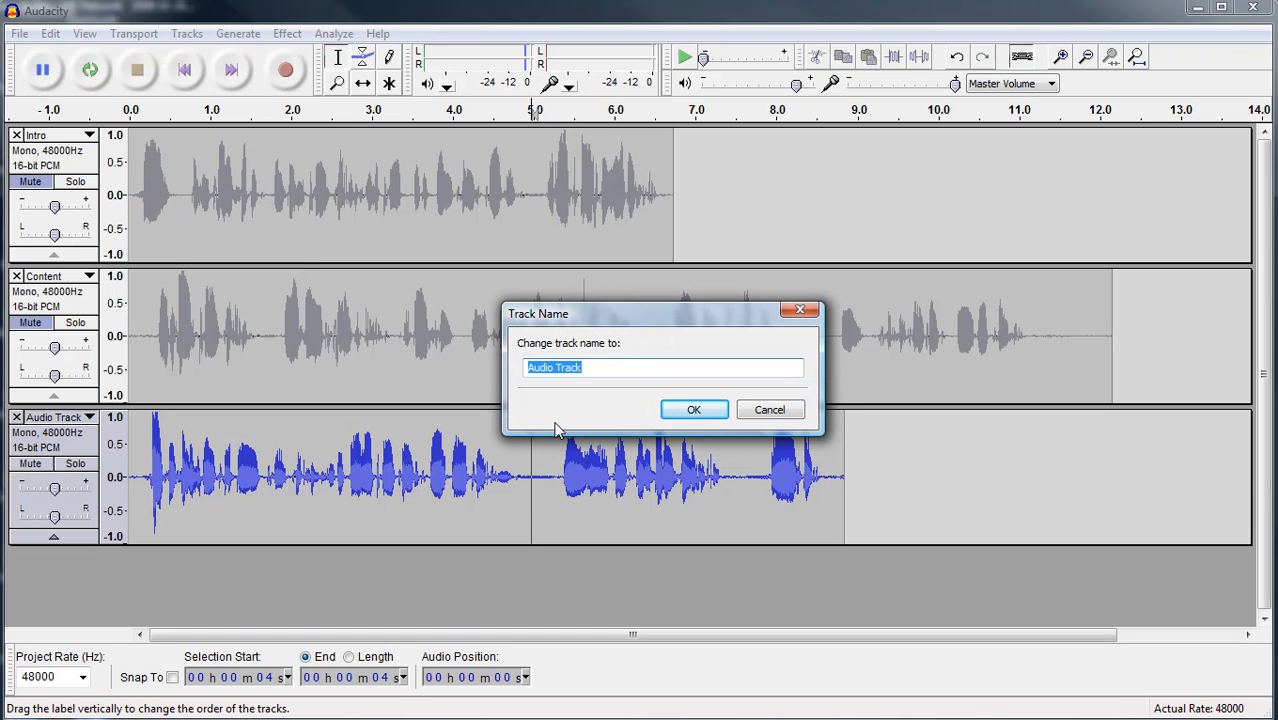
text(Closi)
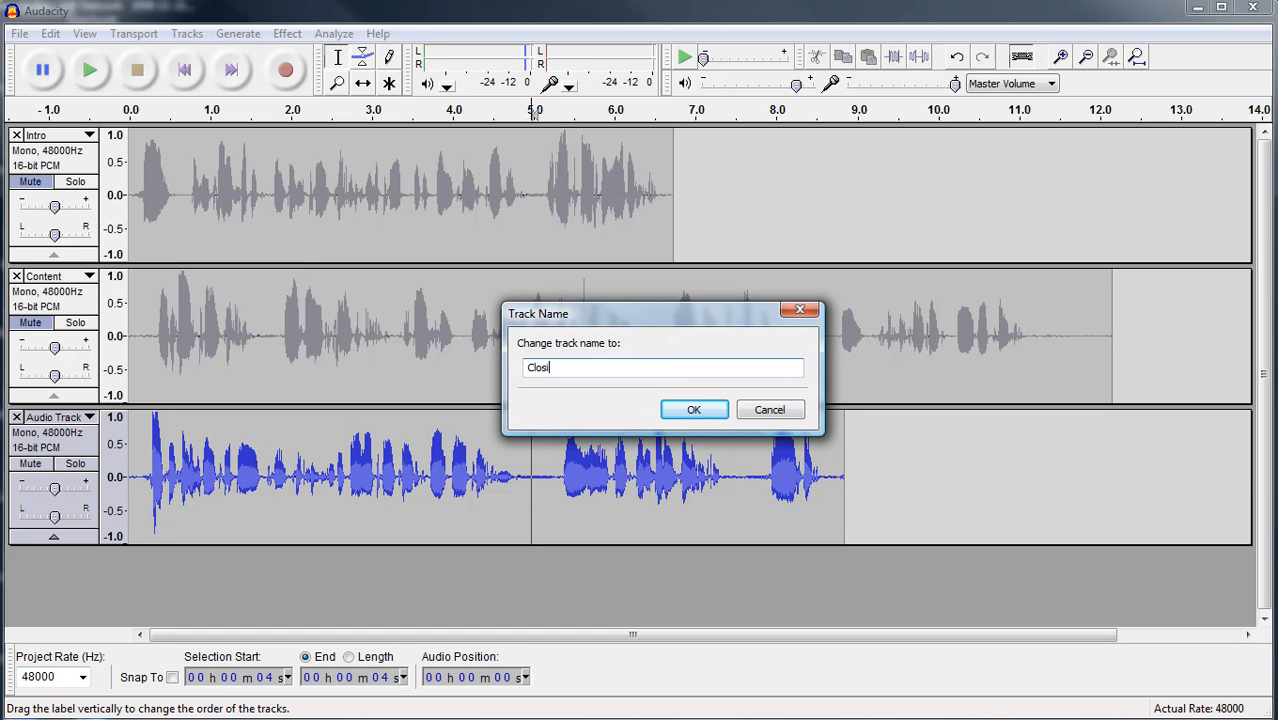
text(ng)
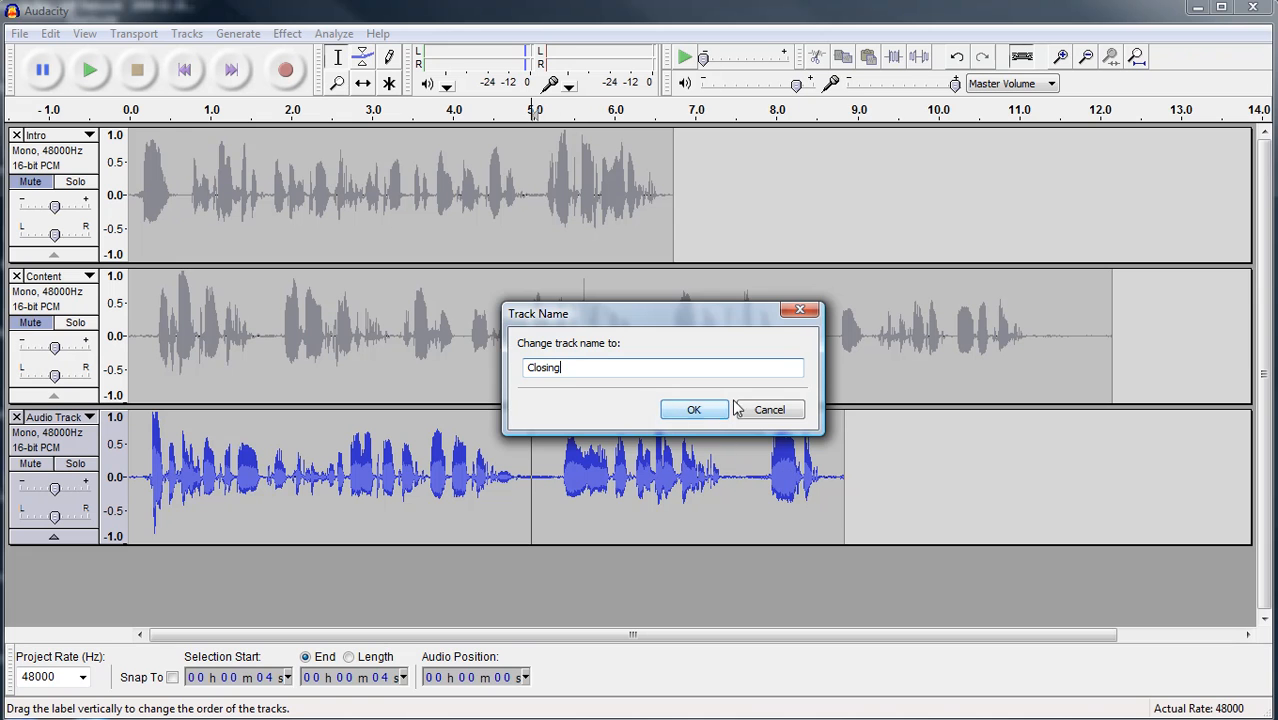
click(694, 409)
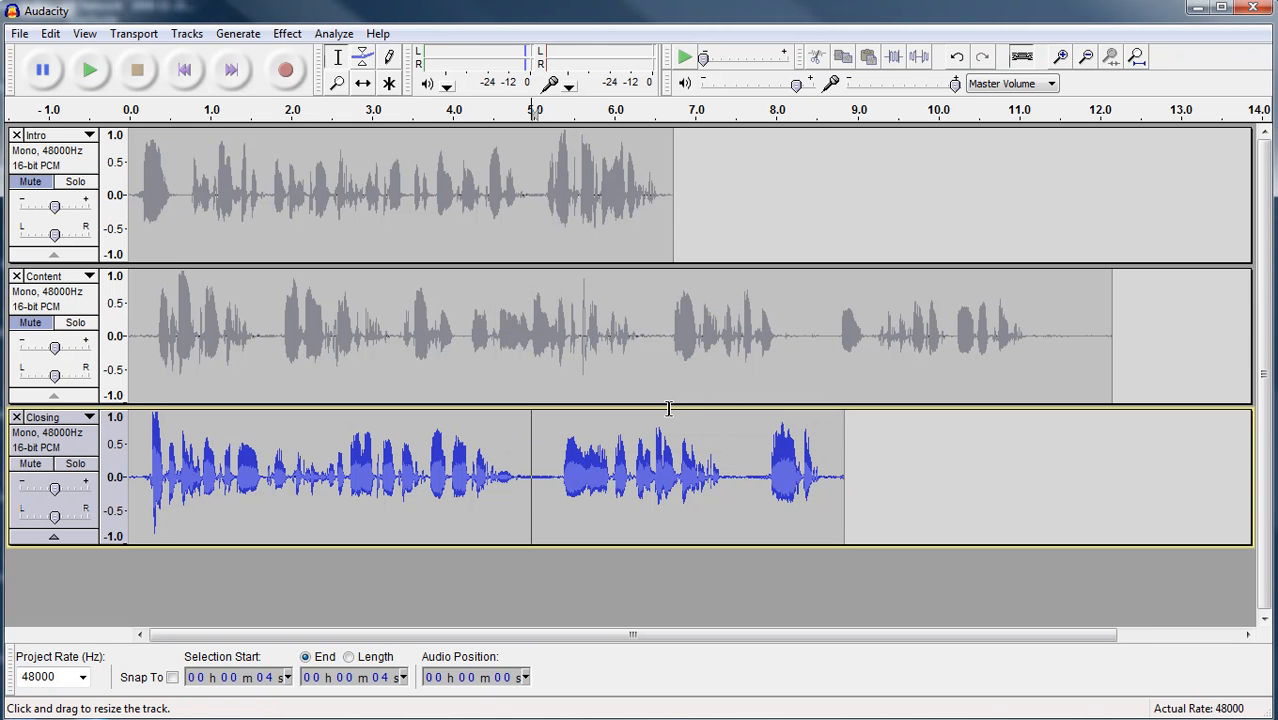
mouse_move(378, 442)
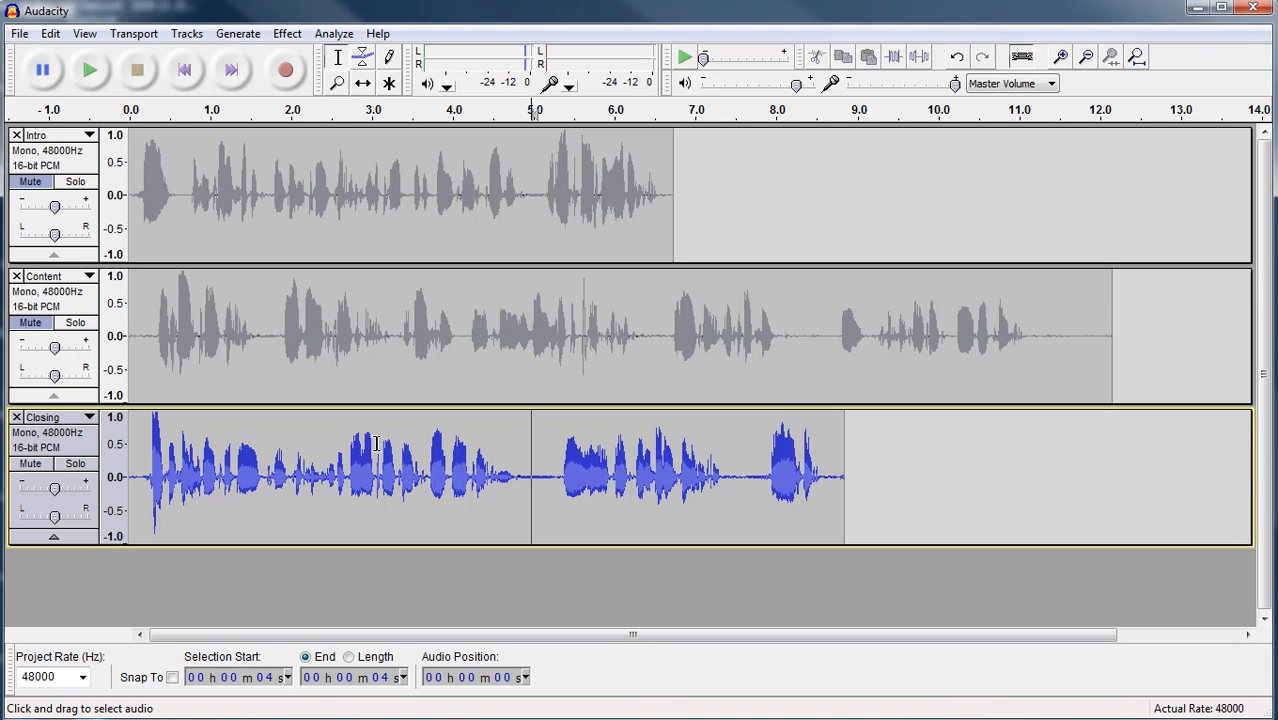
mouse_move(424, 564)
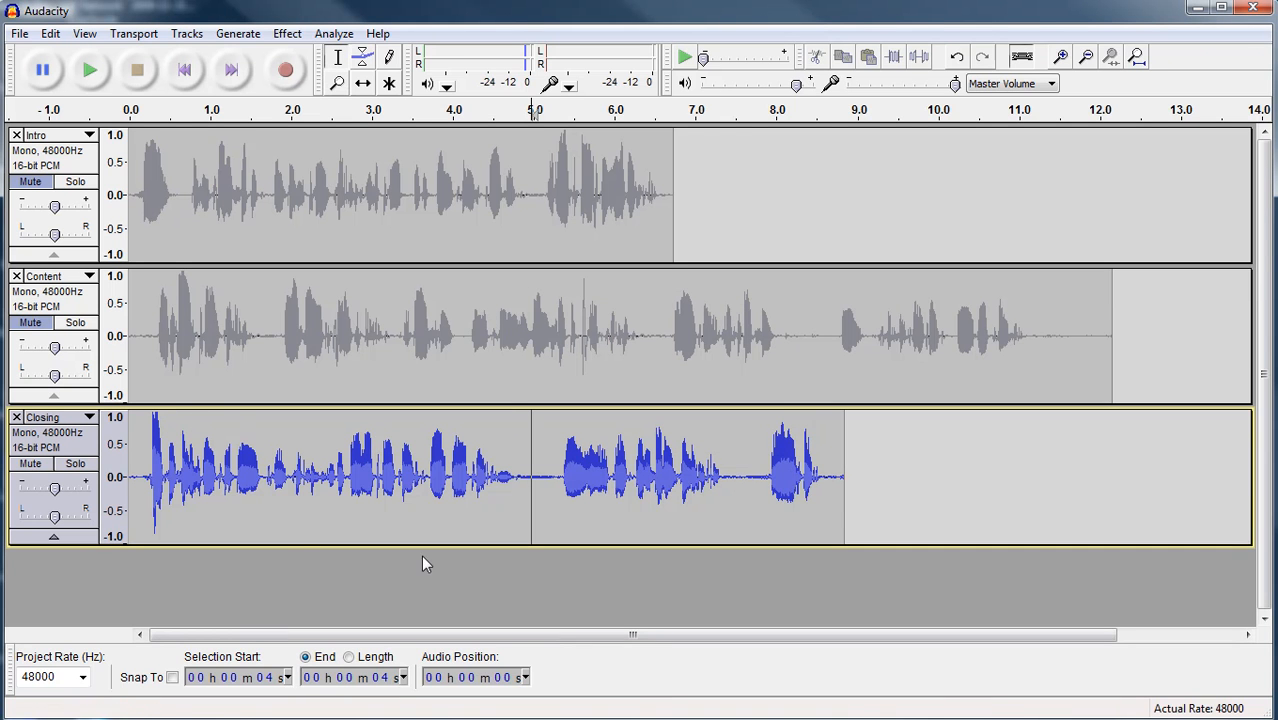
mouse_move(573, 467)
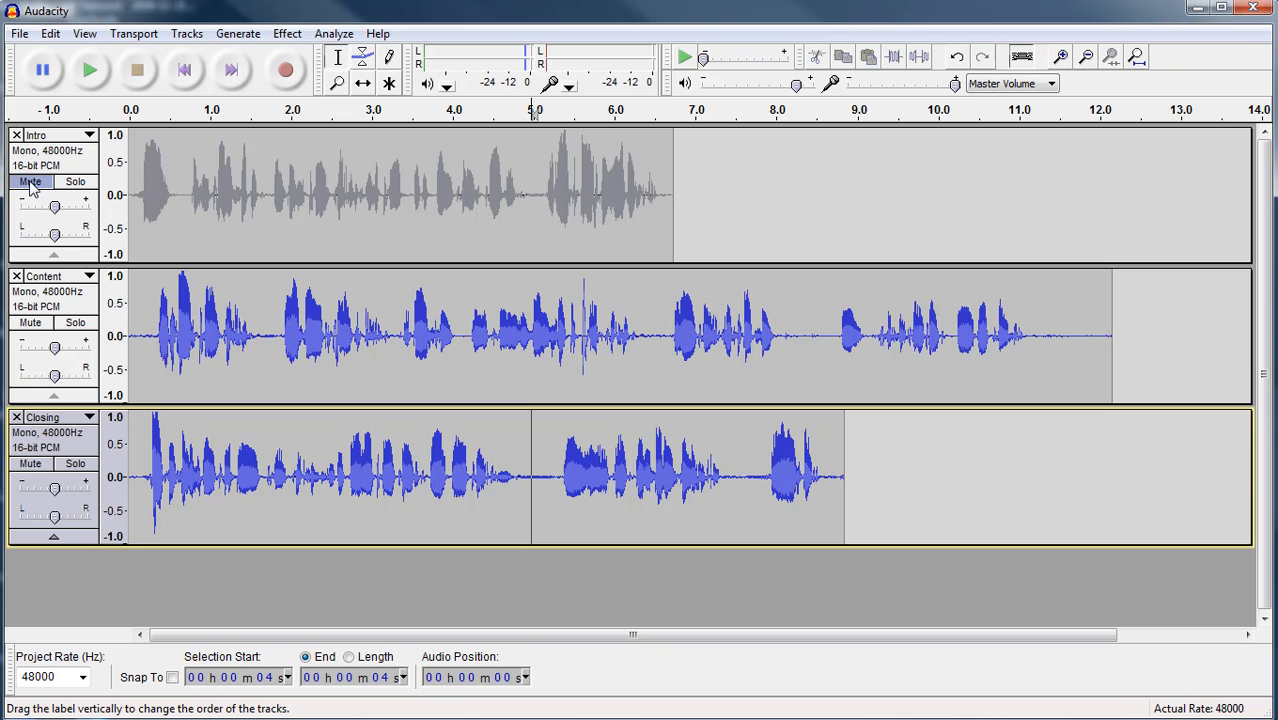
Step: Unmute the Intro track so Intro, Content and Closing all play together
click(30, 181)
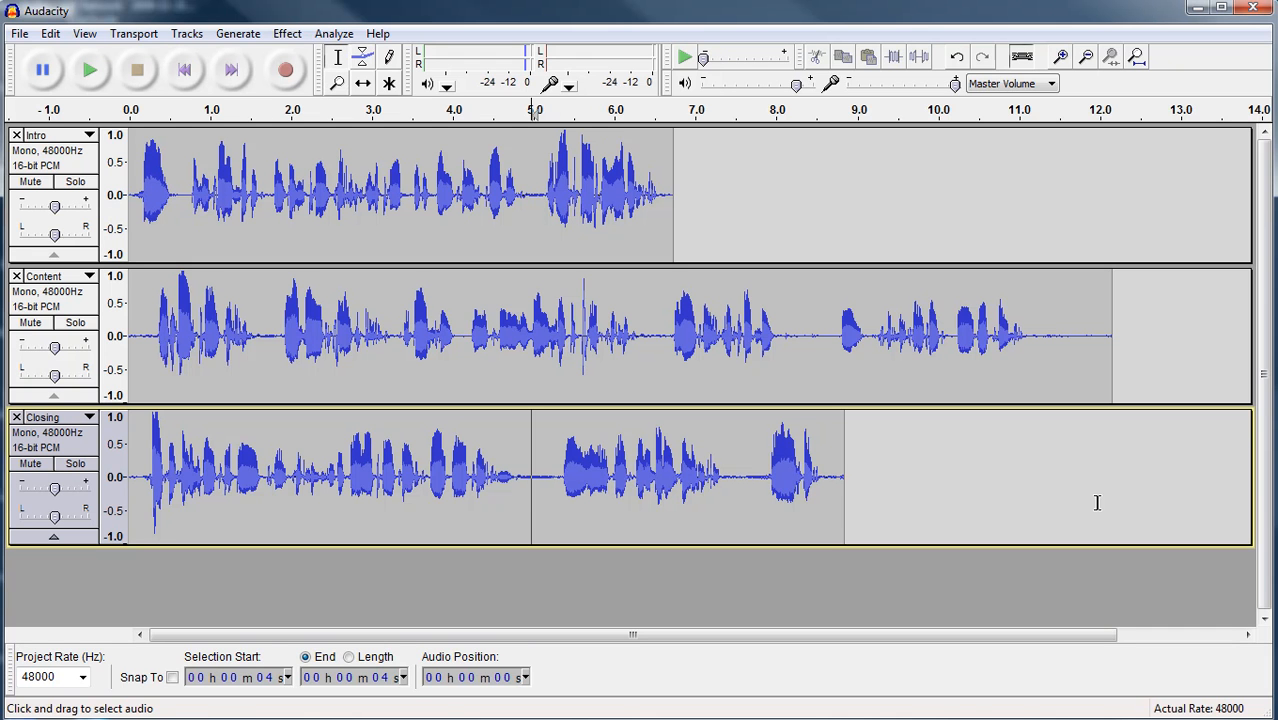
mouse_move(1067, 453)
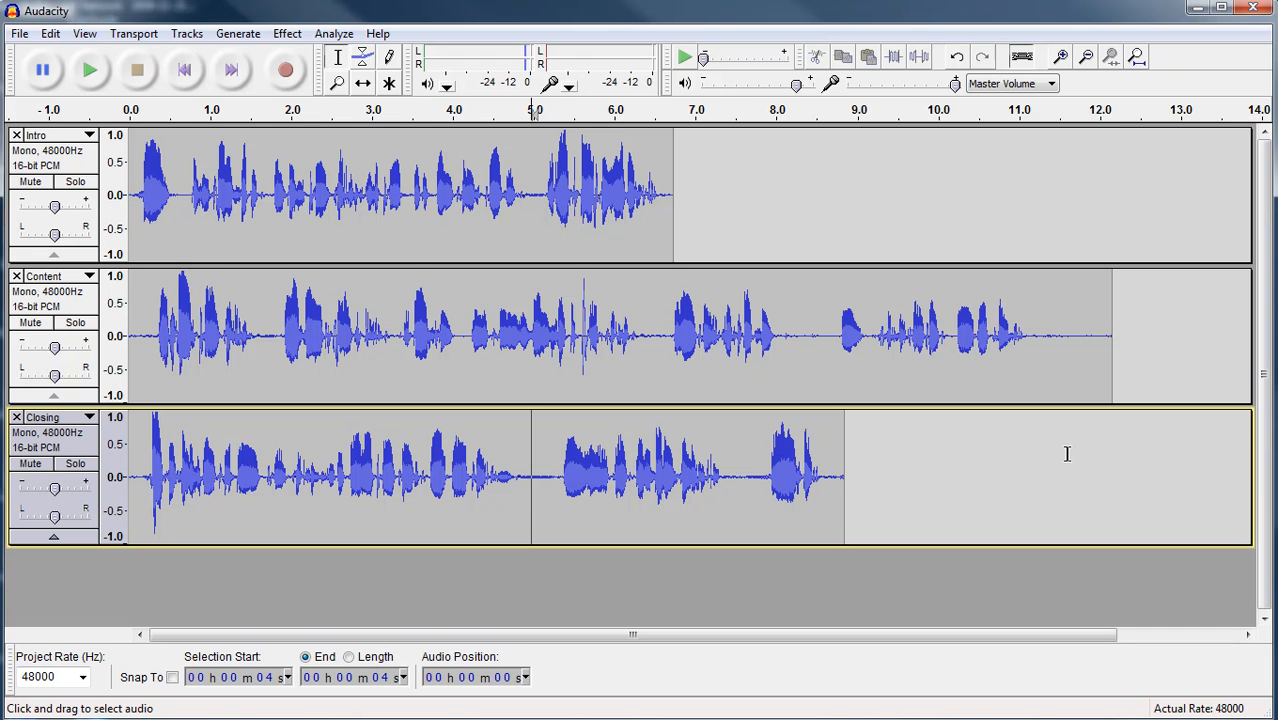
mouse_move(385, 115)
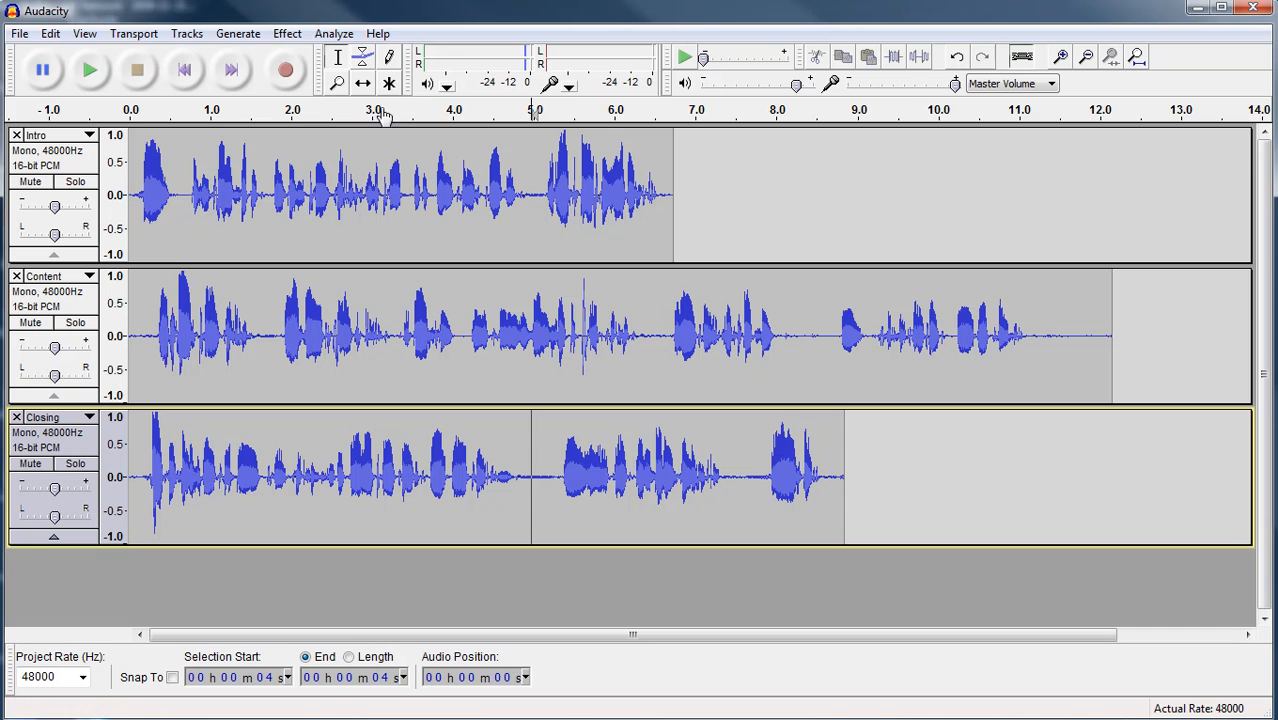